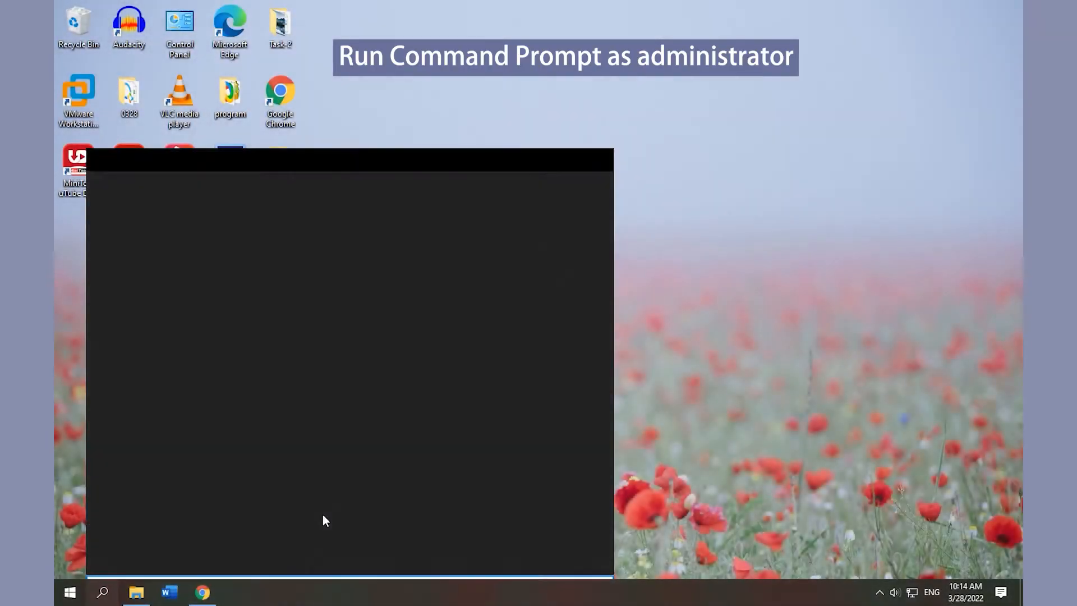
# Run powercfg -lastwake in an administrator Command Prompt, showing wake history count 0.
pyautogui.write('cmd')
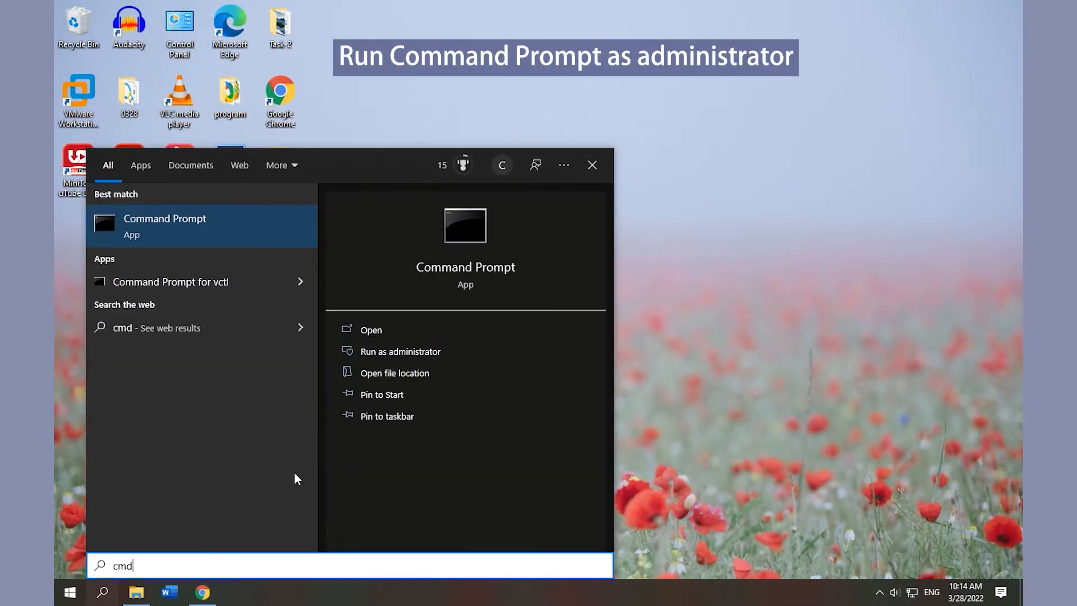
pyautogui.click(400, 351)
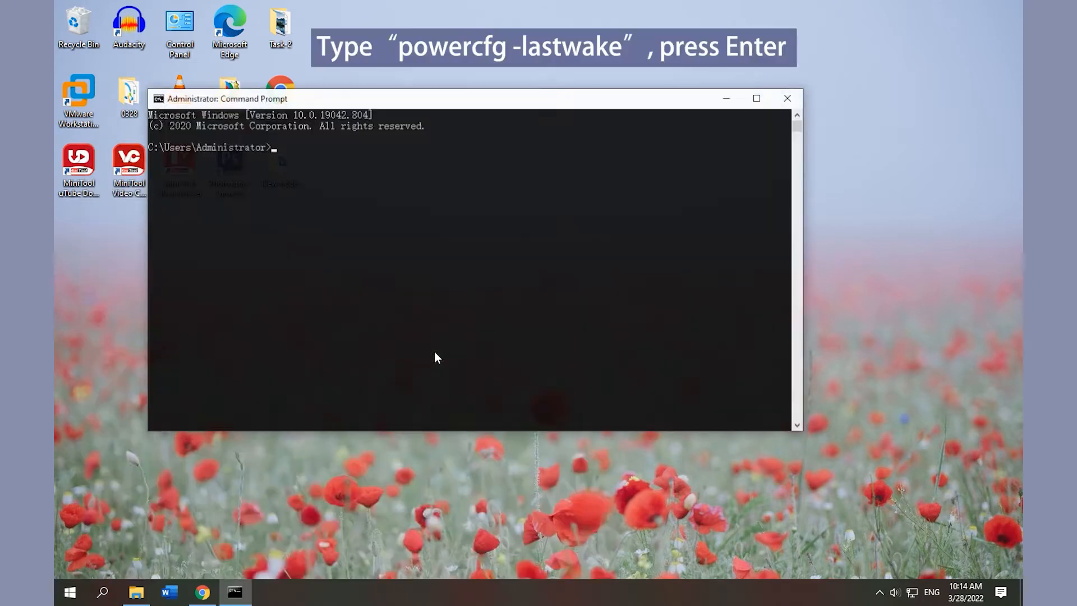
pyautogui.write('p')
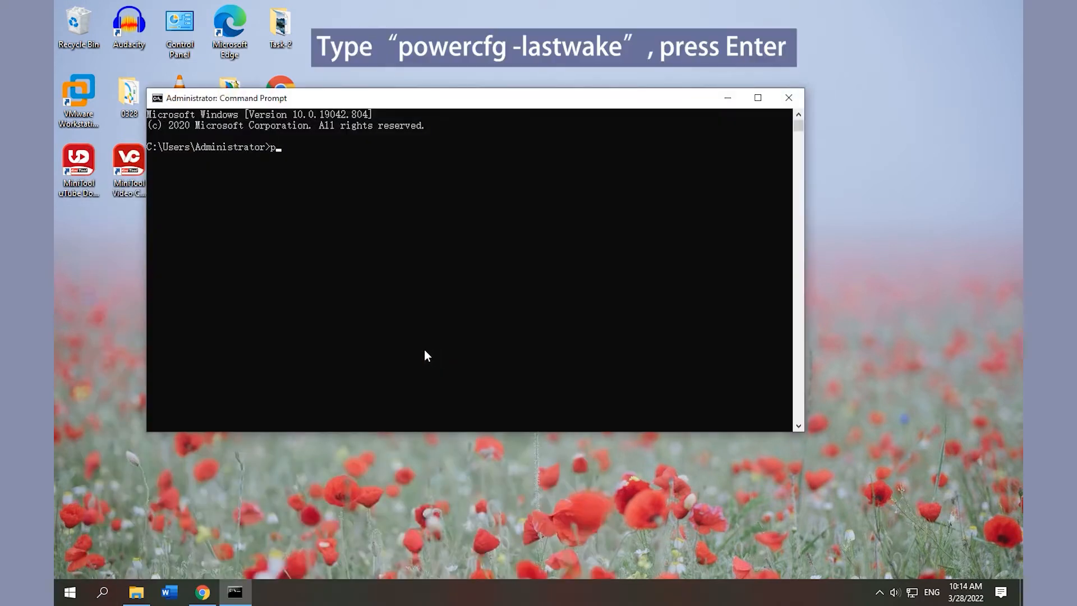
pyautogui.write('owercfg')
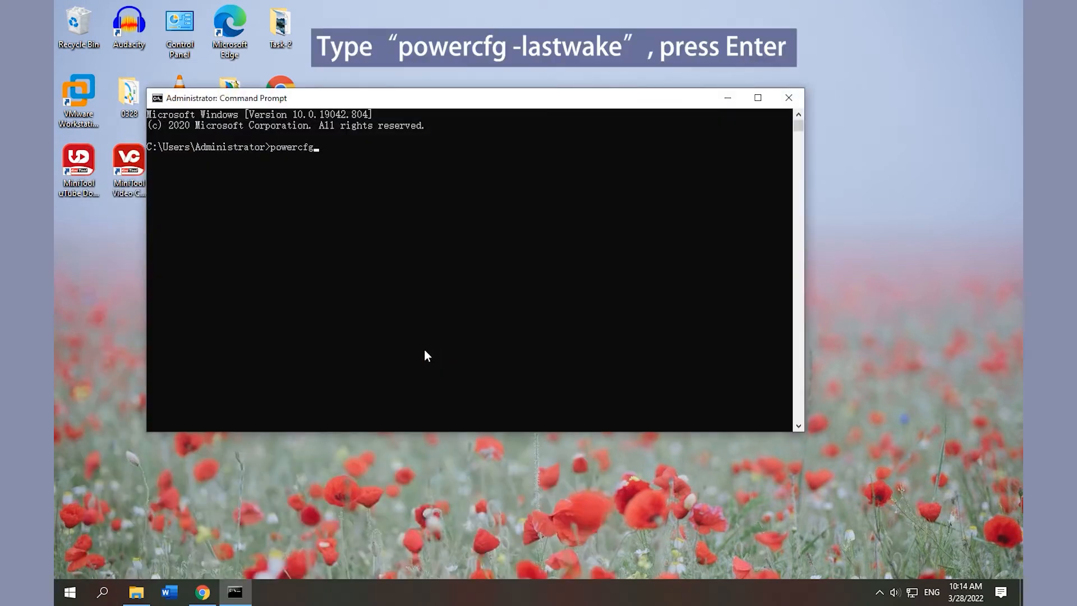
pyautogui.write('-lastwake')
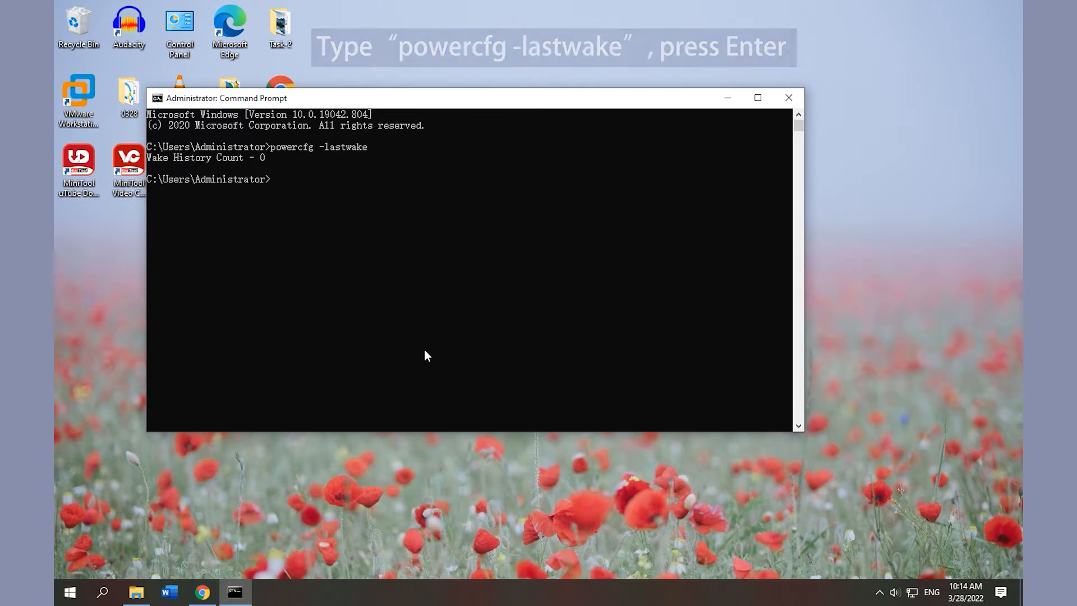
# Close Command Prompt and launch Event Viewer from the taskbar search.
pyautogui.click(787, 97)
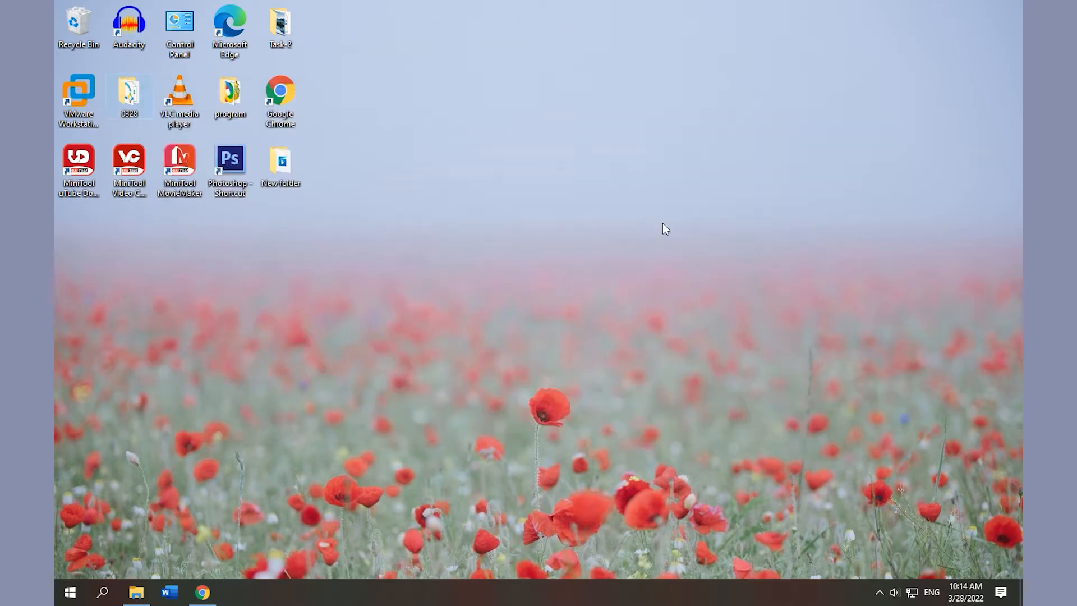
pyautogui.click(102, 591)
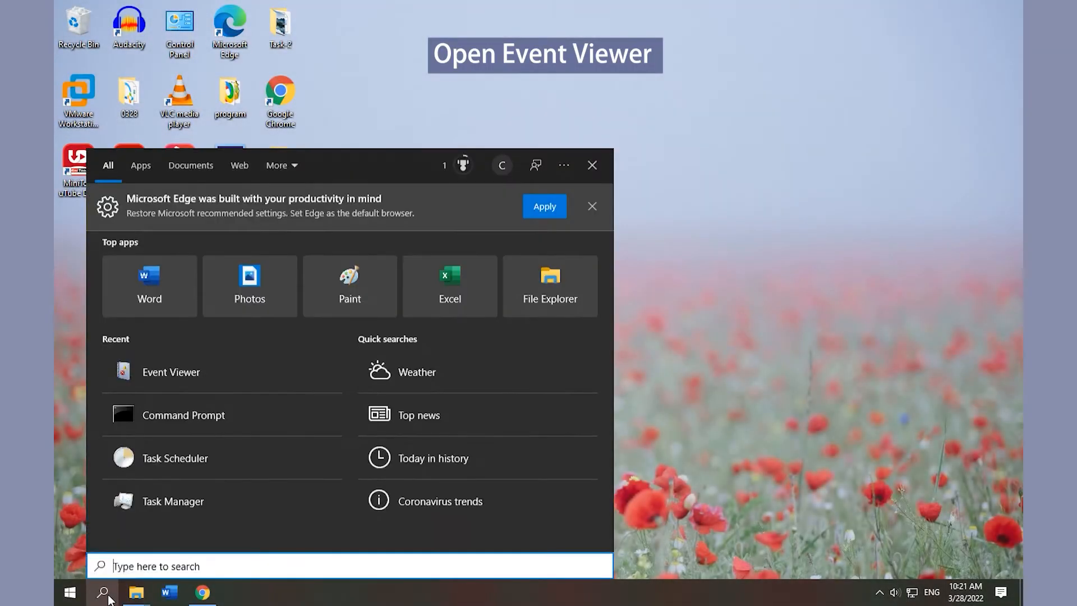
pyautogui.write('ev')
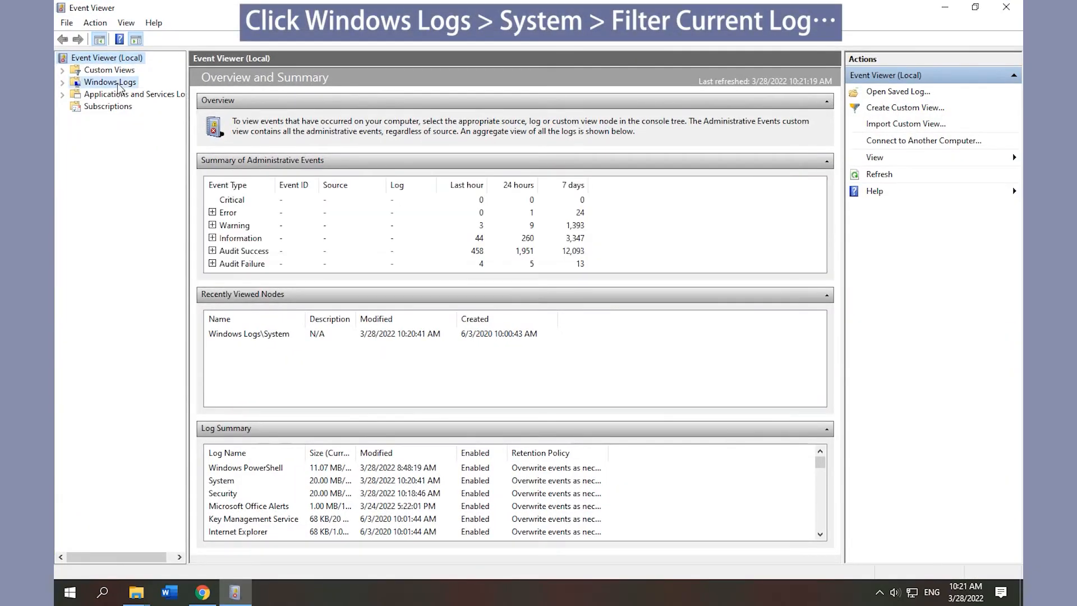
# Select the System log under Windows Logs and open Filter Current Log.
pyautogui.click(110, 82)
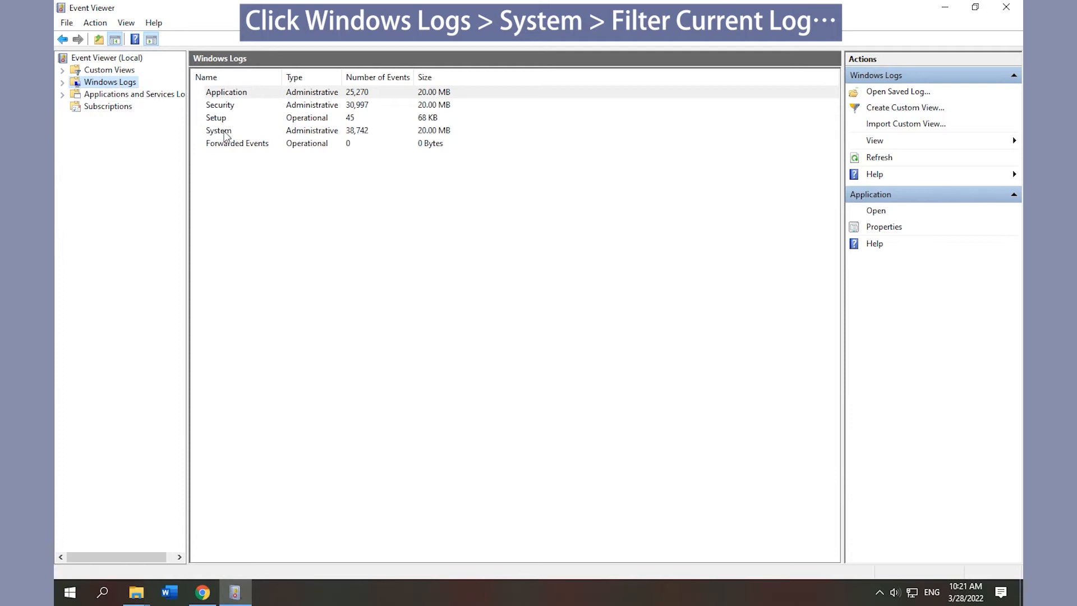
pyautogui.click(218, 131)
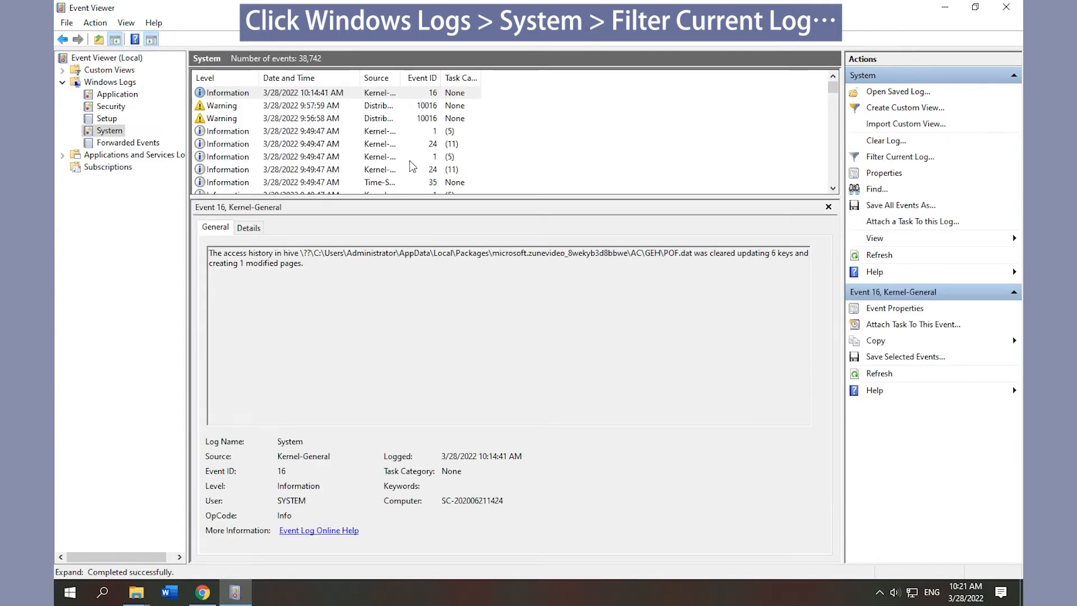
pyautogui.click(899, 156)
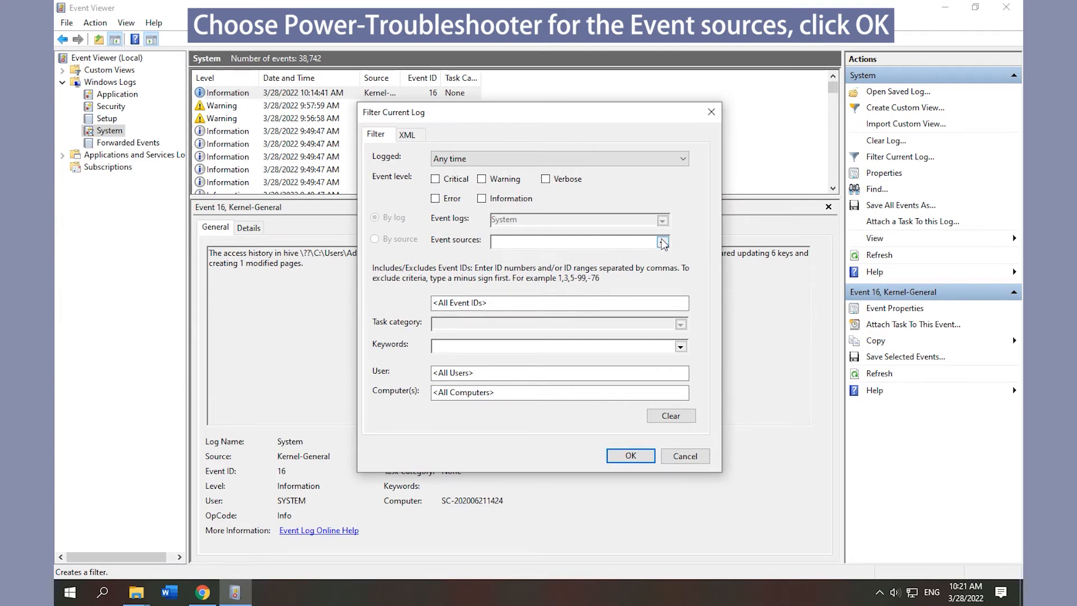
# Filter the System log by the Power-Troubleshooter event source, giving 419 entries.
pyautogui.click(661, 241)
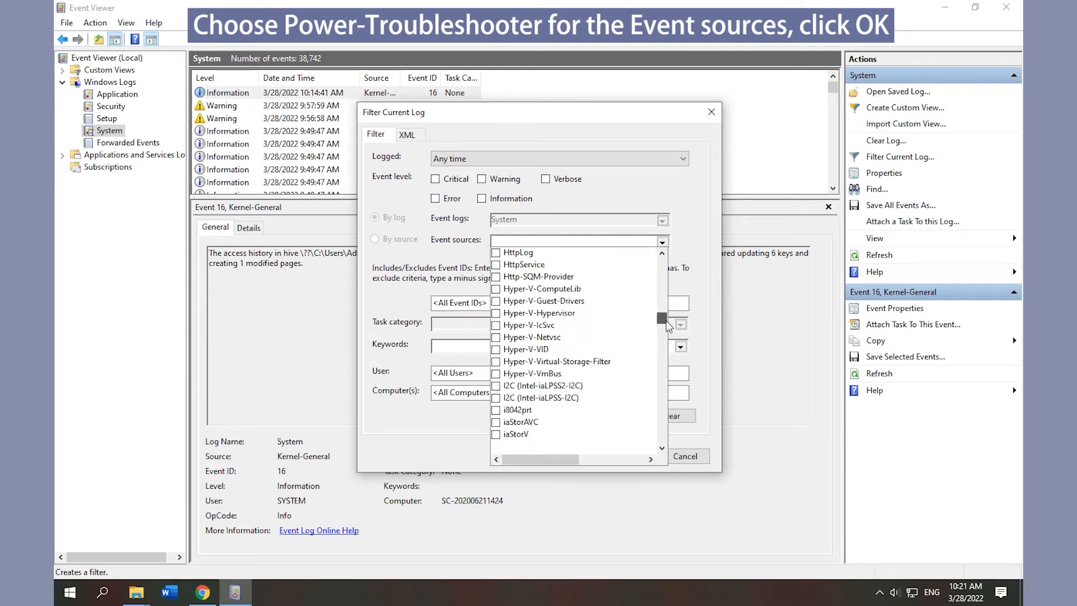
pyautogui.scroll(-3)
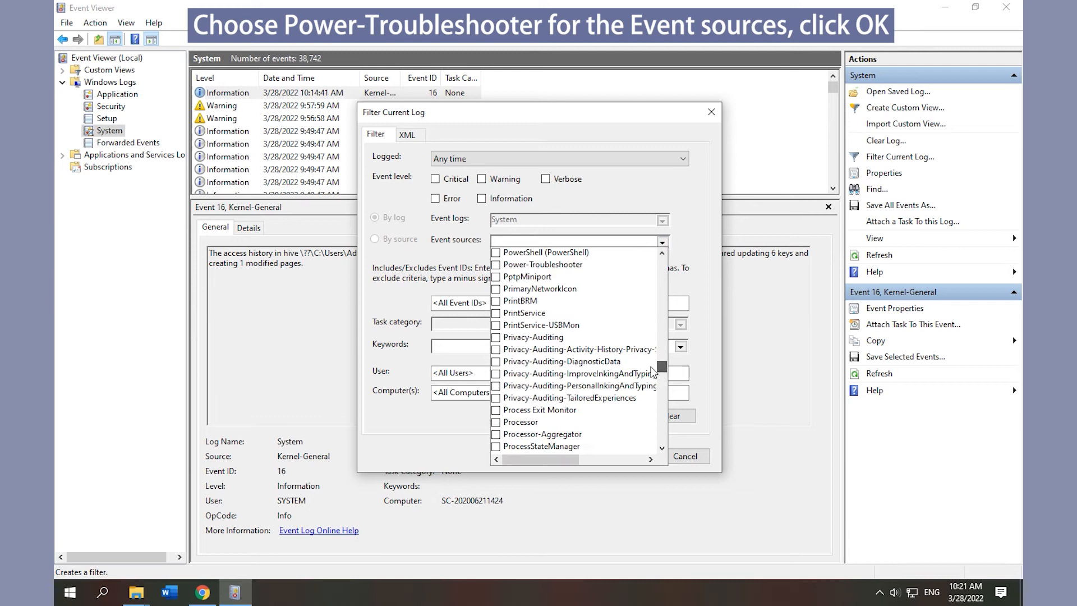
pyautogui.scroll(-3)
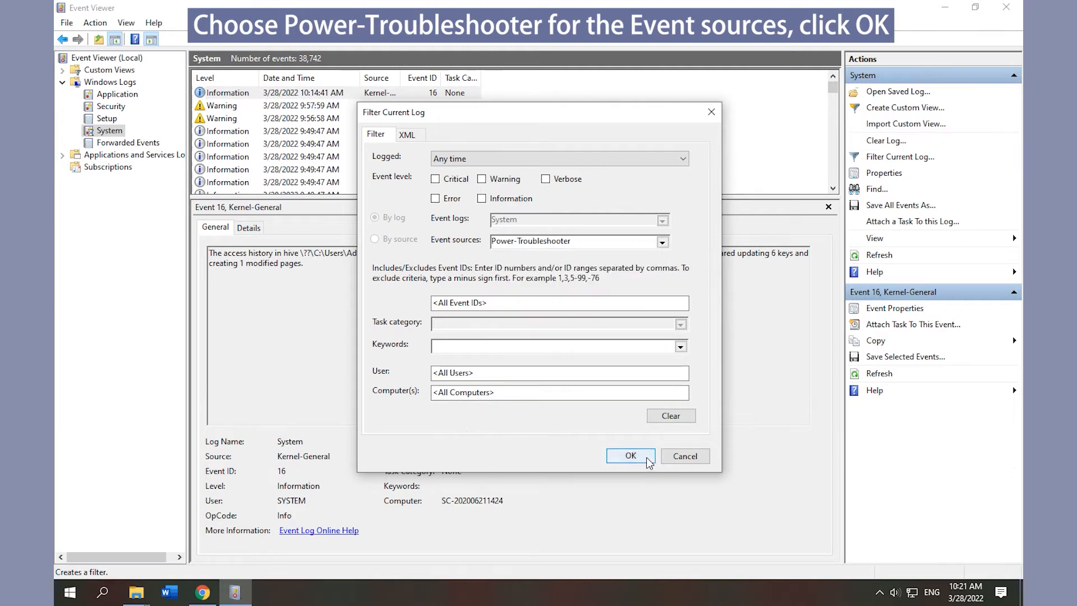
pyautogui.click(630, 456)
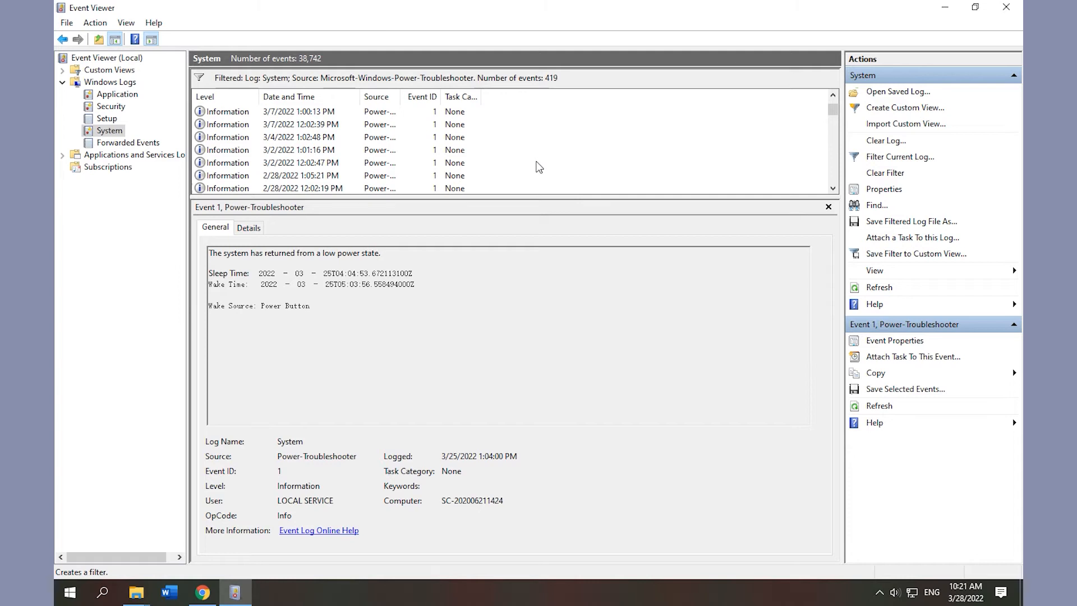
pyautogui.moveTo(1006, 8)
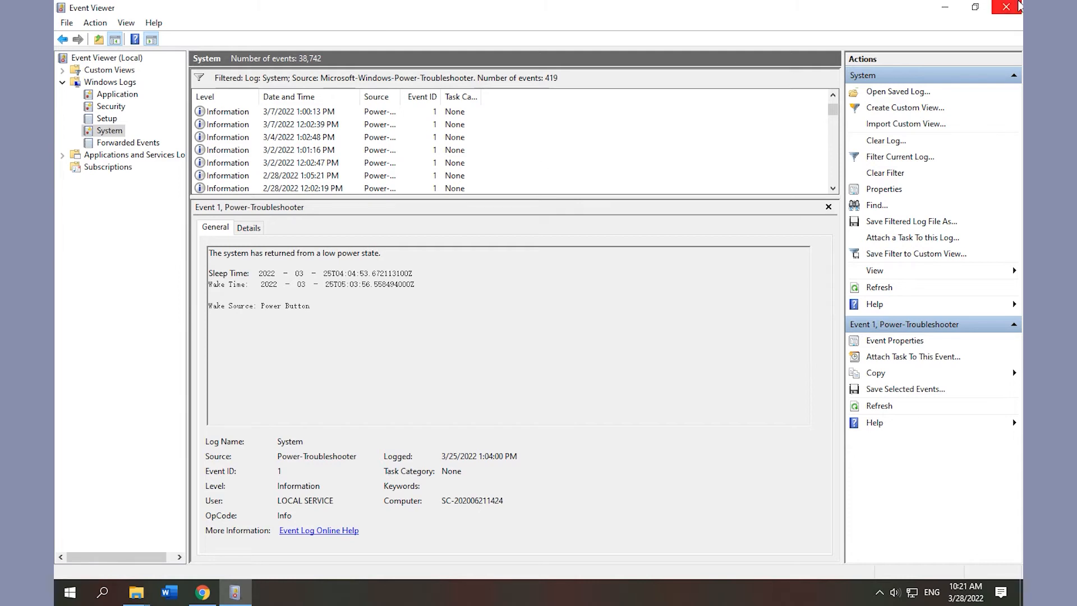
# Close the Event Viewer window with its top-right X.
pyautogui.click(1005, 7)
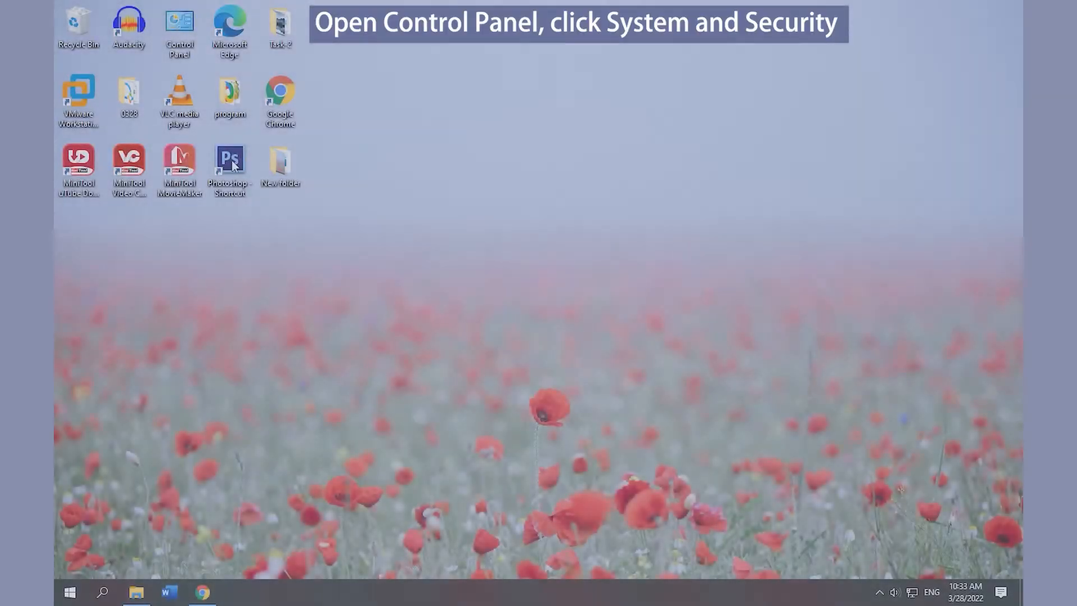
# Open Power Options in Control Panel and edit the Balanced plan's settings.
pyautogui.doubleClick(180, 29)
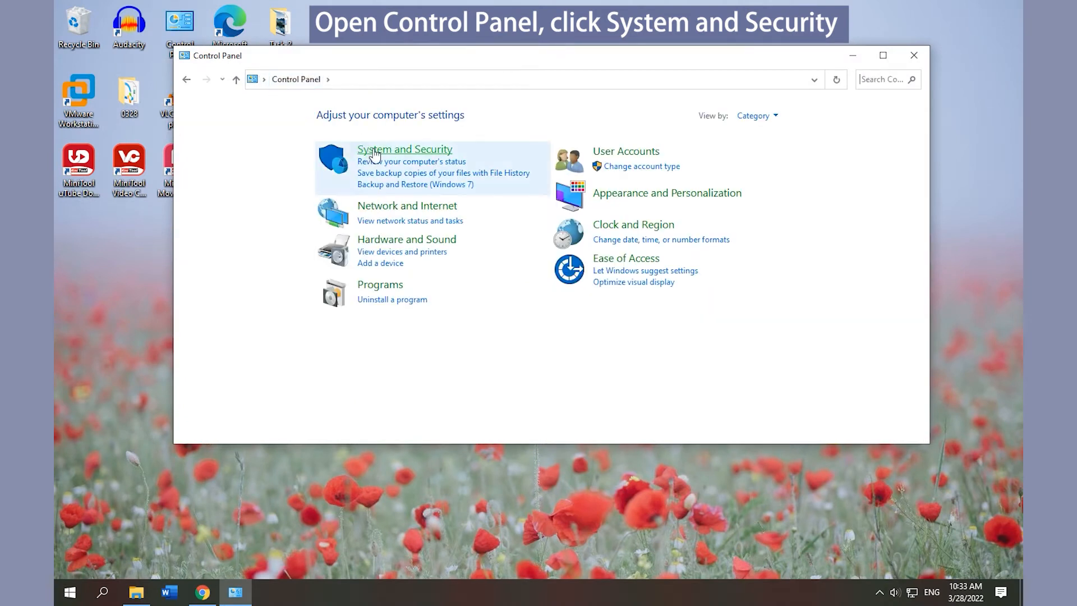
pyautogui.click(404, 149)
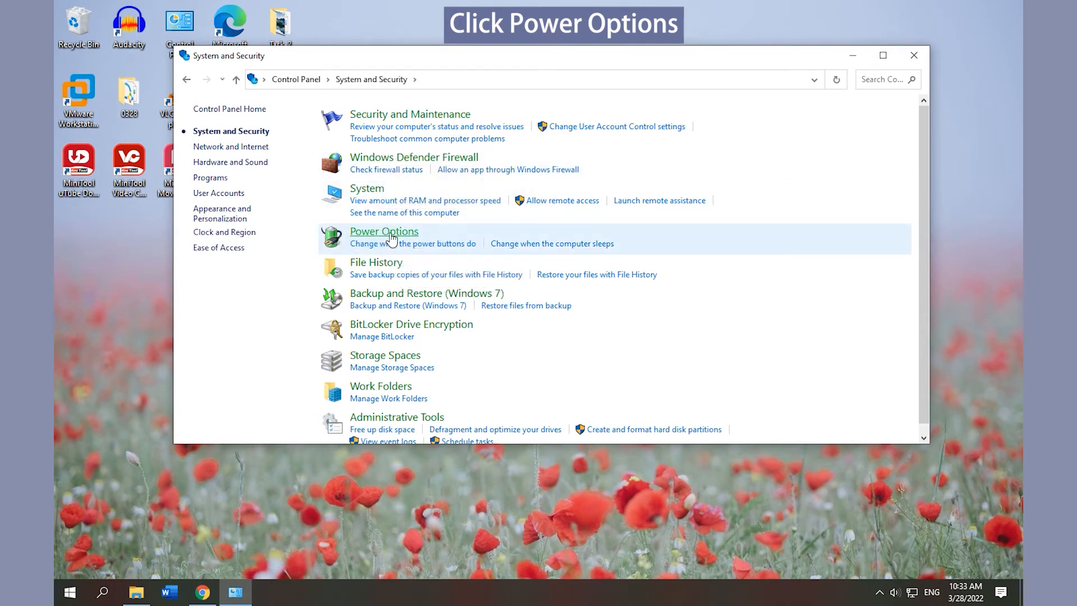
pyautogui.click(383, 231)
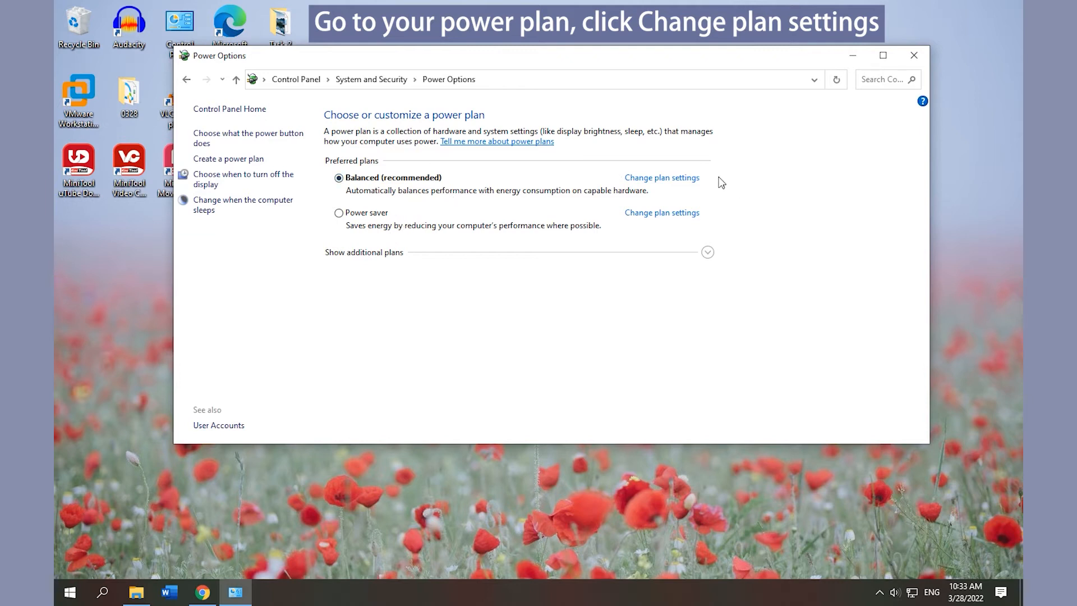
pyautogui.click(661, 177)
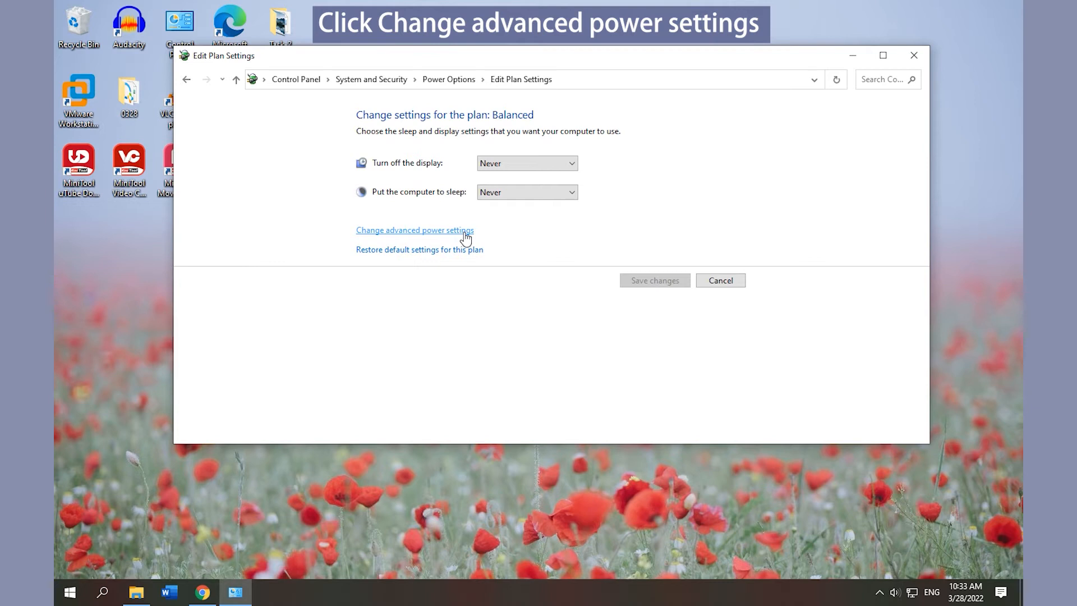
# Set Sleep > Allow wake timers to Disable in advanced power settings and apply.
pyautogui.click(415, 230)
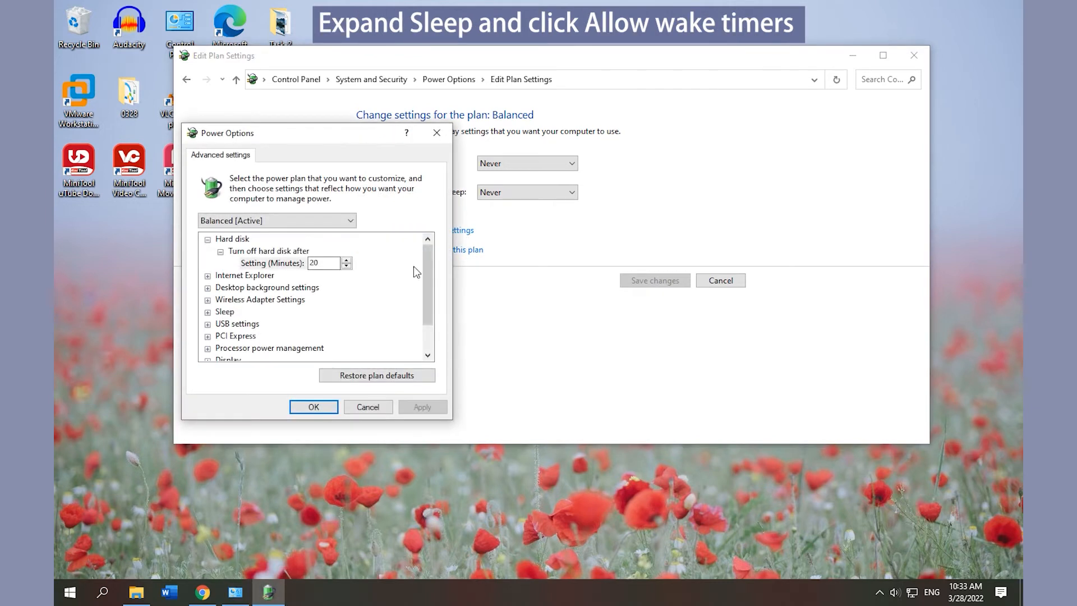
pyautogui.click(224, 275)
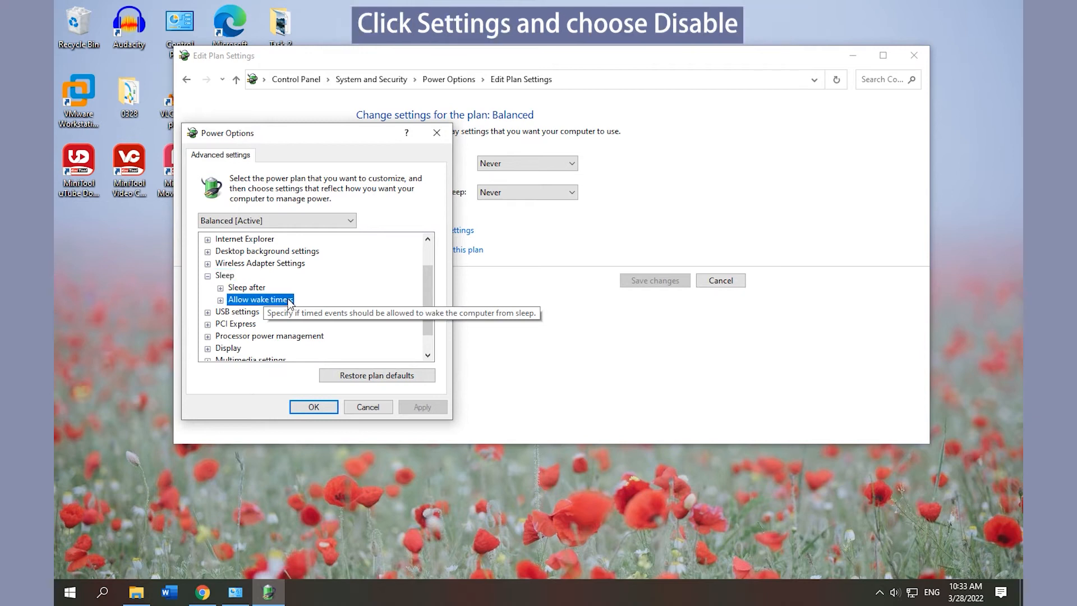
pyautogui.click(220, 300)
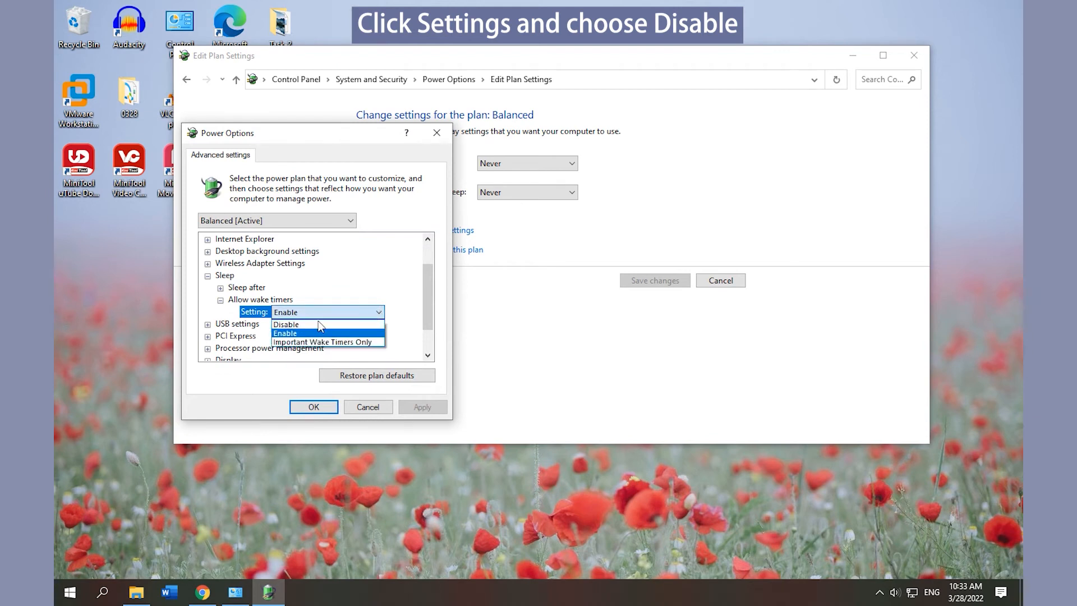
pyautogui.click(286, 324)
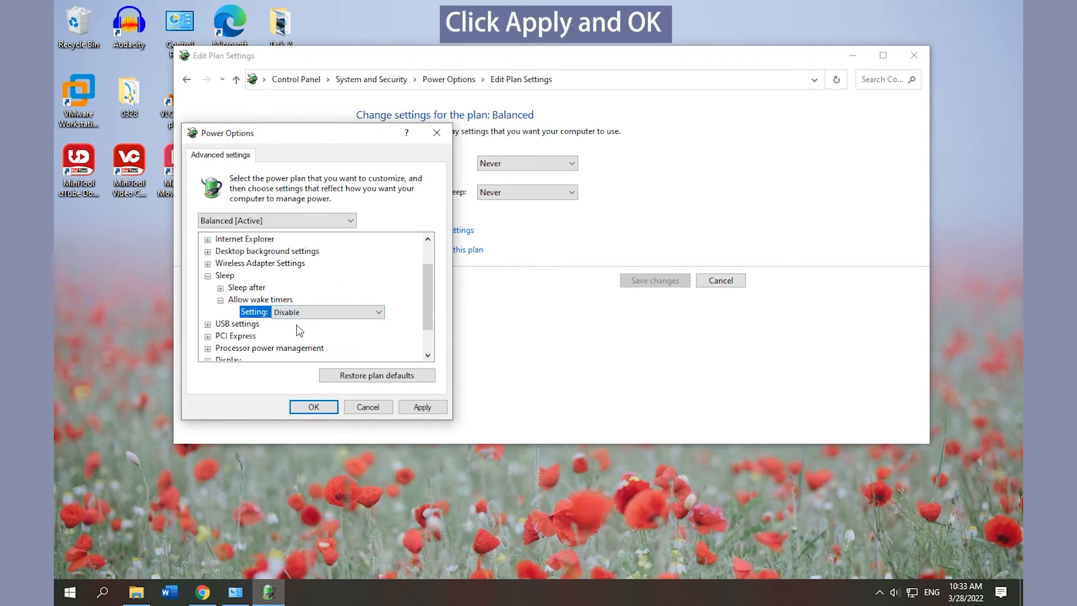
pyautogui.click(422, 406)
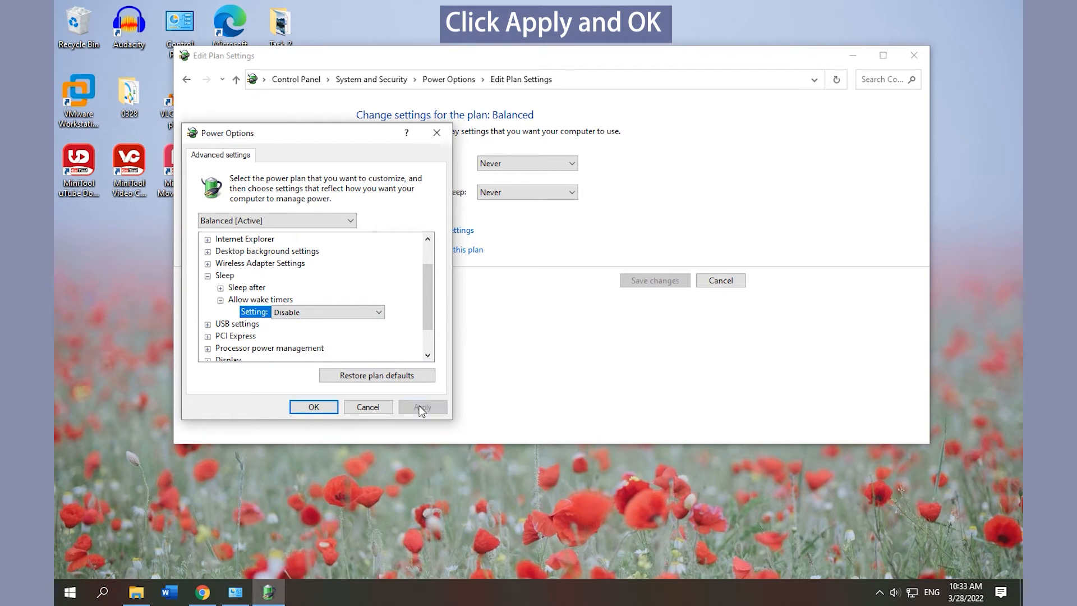
pyautogui.click(313, 407)
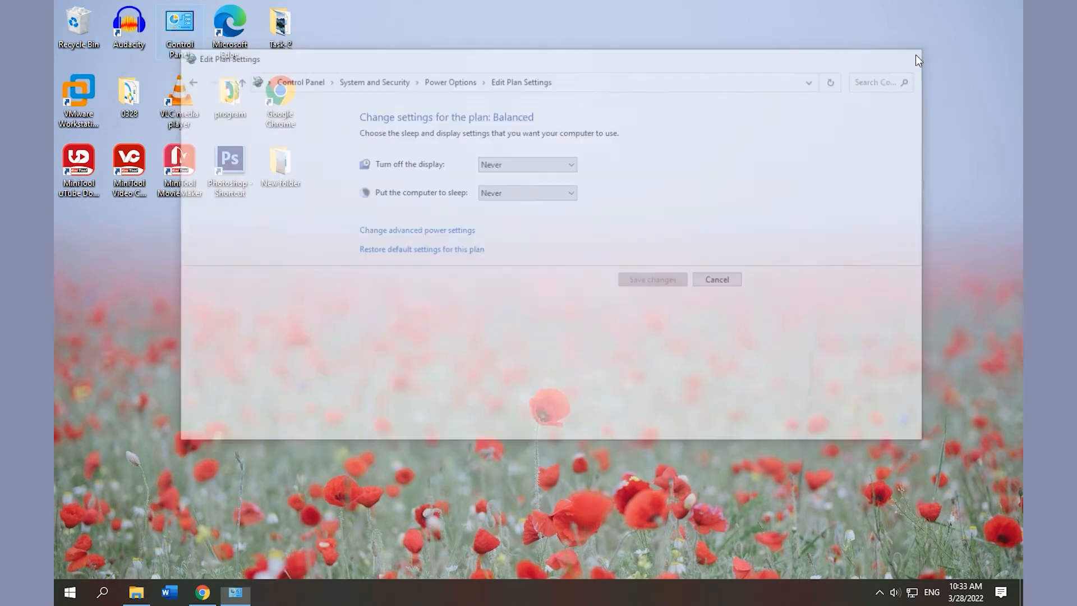
# Run powercfg -devicequery wake_armed in an administrator Command Prompt.
pyautogui.click(102, 591)
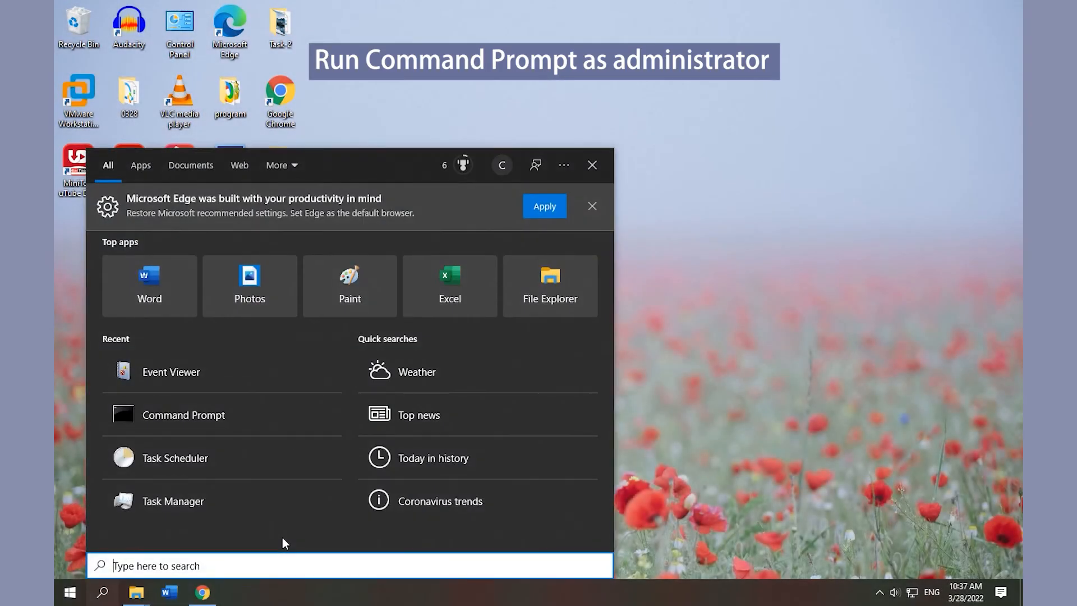
pyautogui.click(183, 415)
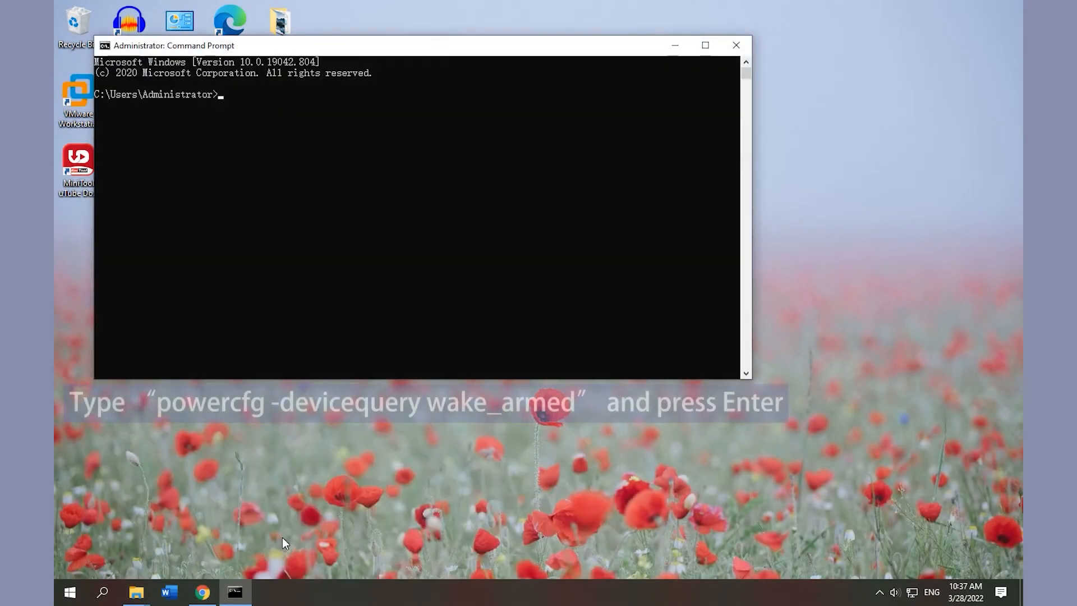
pyautogui.write('powercfg -devicequery wake_armed')
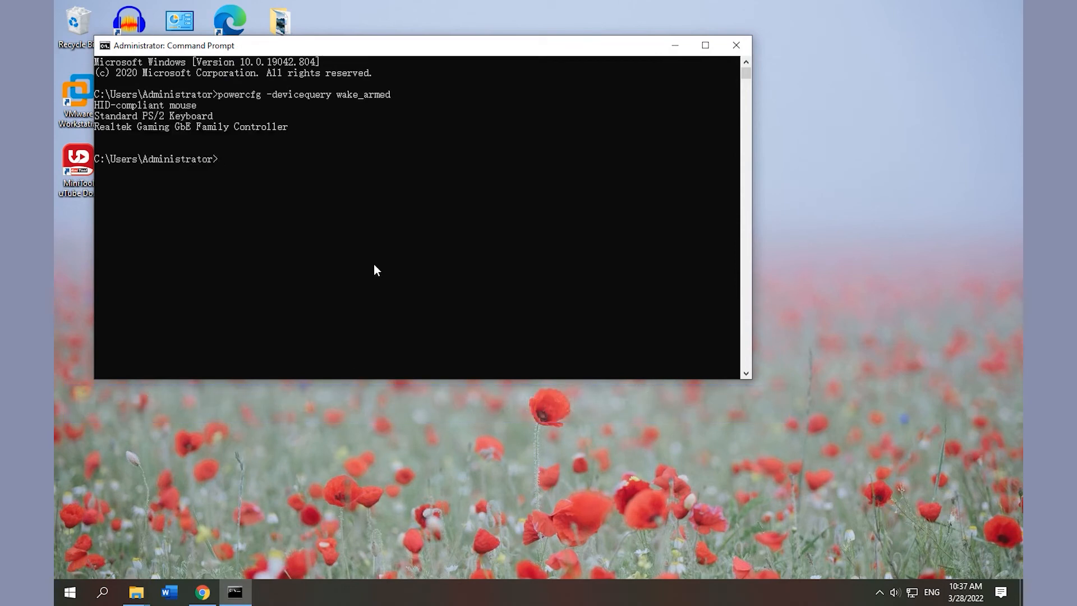
pyautogui.moveTo(736, 45)
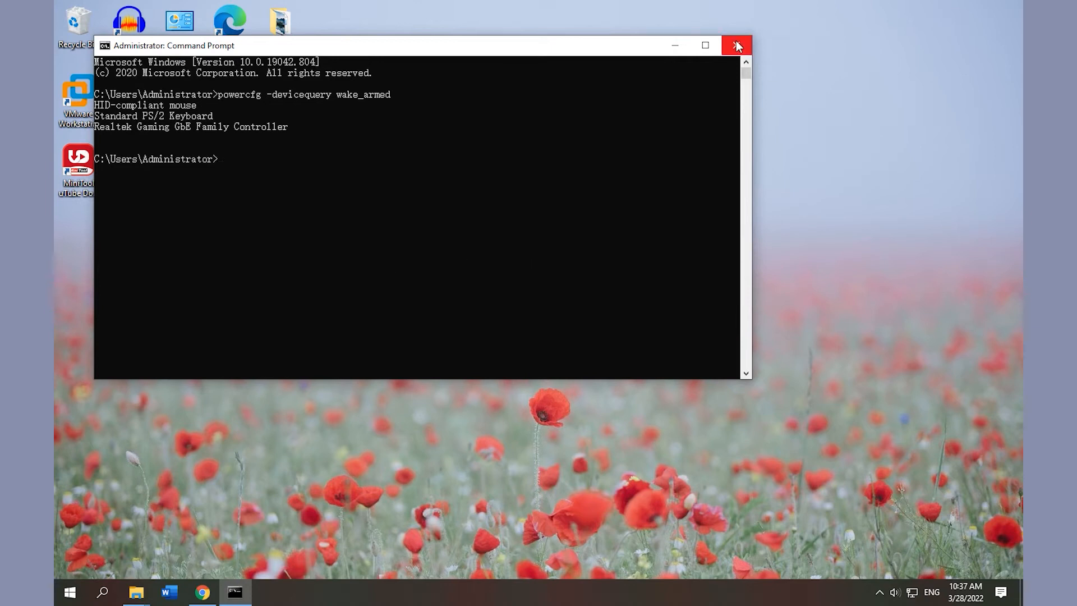
# Close Command Prompt and launch Device Manager from search.
pyautogui.click(735, 45)
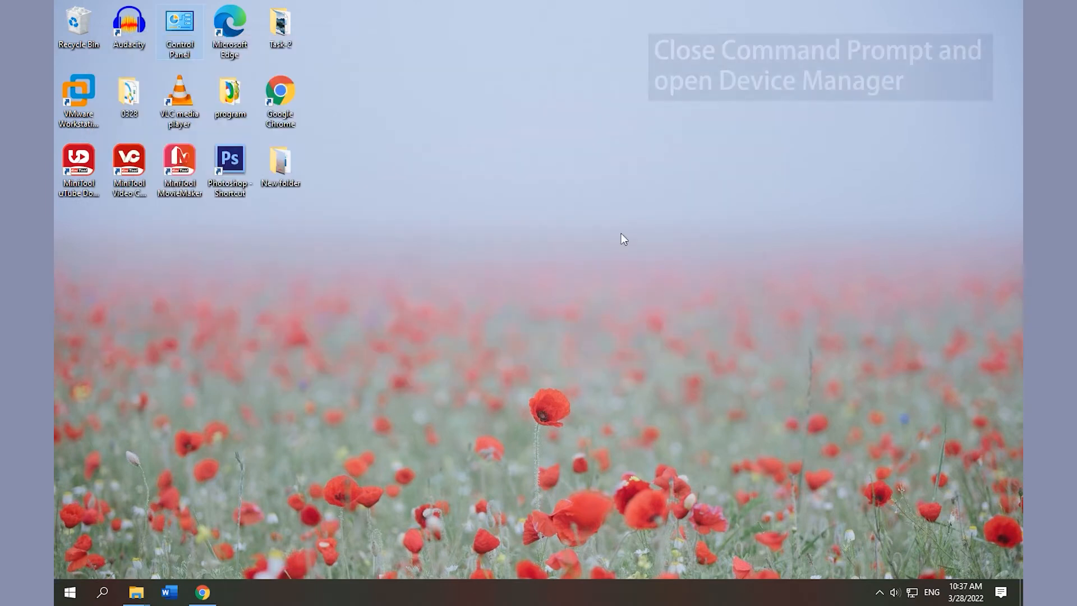
pyautogui.click(101, 591)
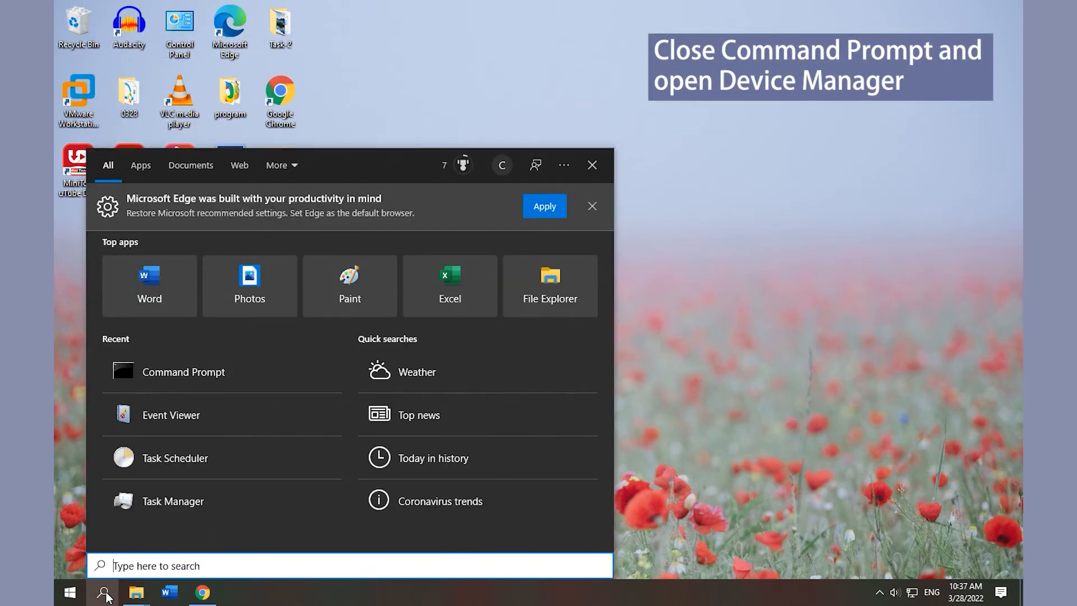
pyautogui.write('evice')
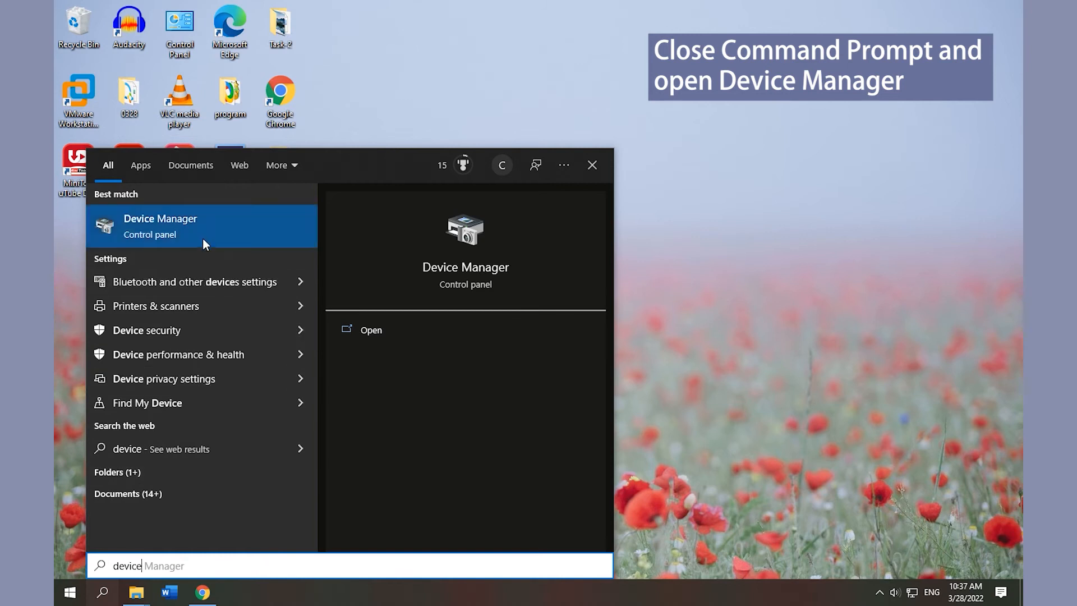
pyautogui.click(159, 218)
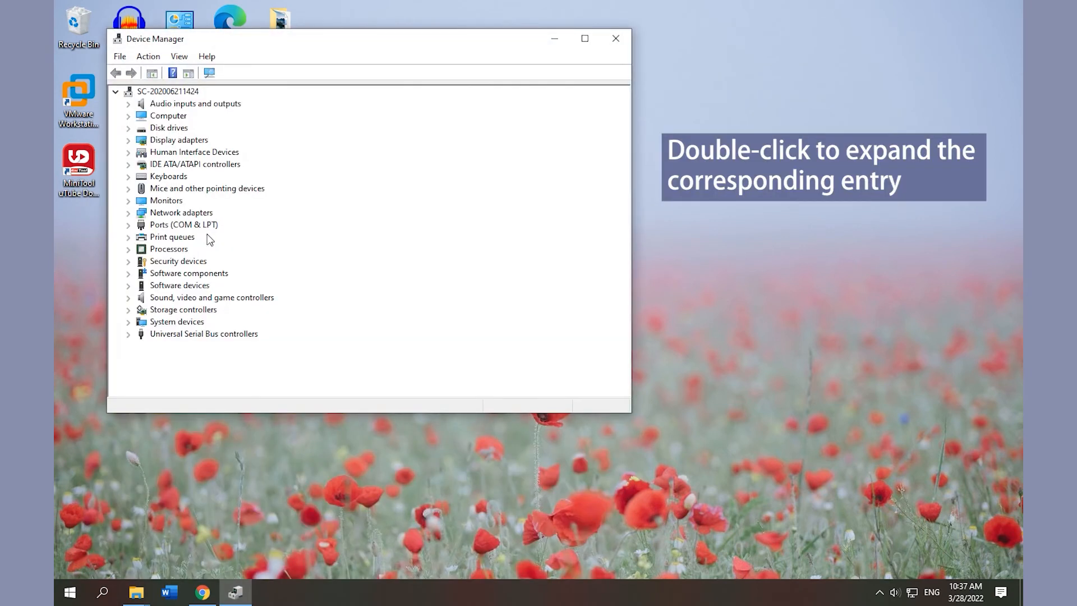
# Uncheck 'Allow this device to wake the computer' for the HID-compliant mouse.
pyautogui.doubleClick(207, 188)
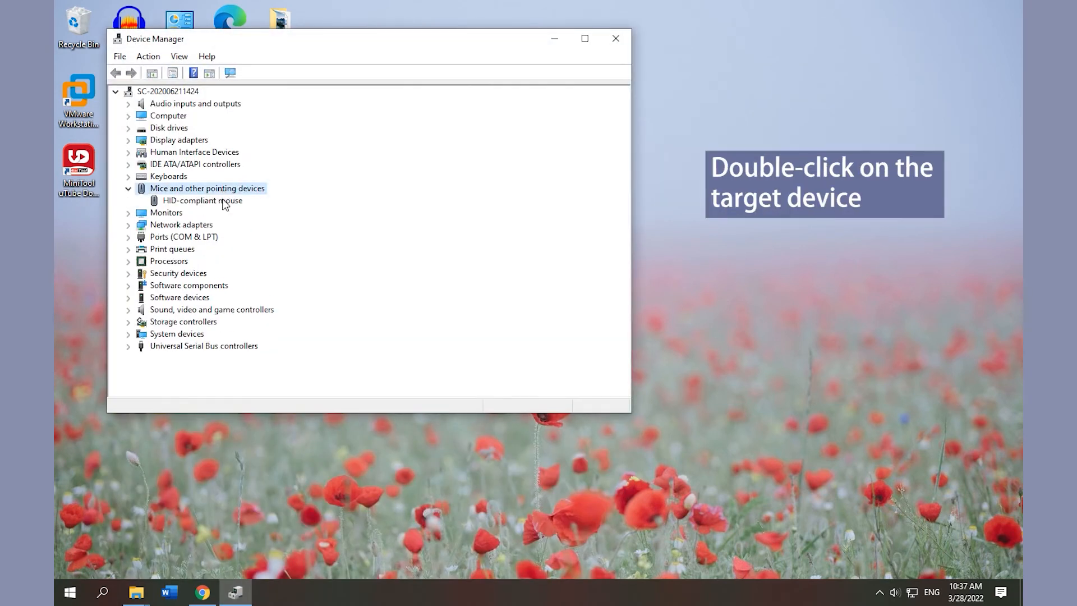
pyautogui.doubleClick(203, 200)
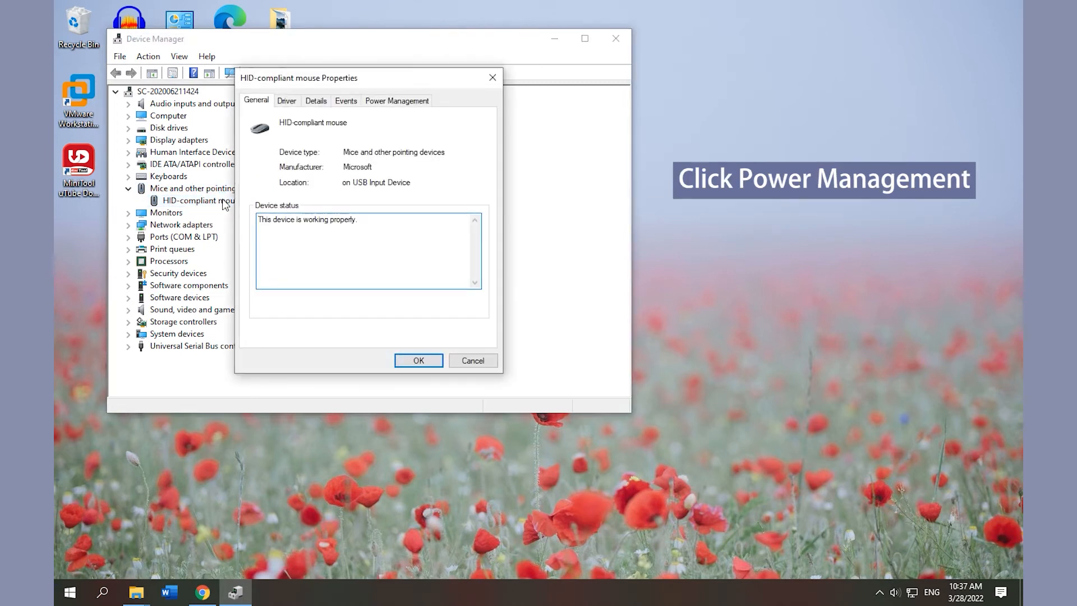
pyautogui.moveTo(405, 106)
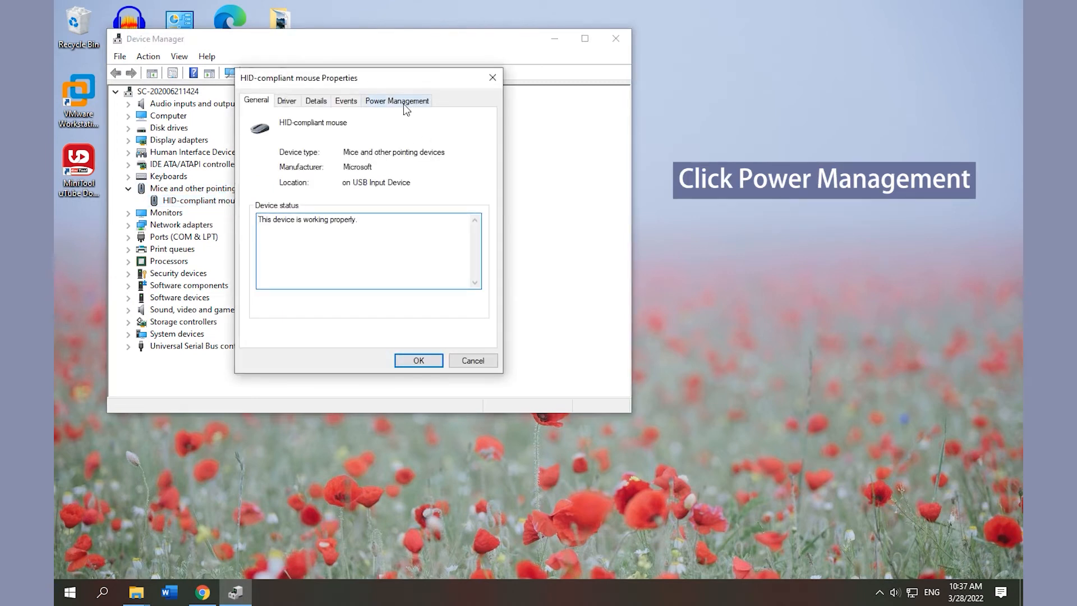
pyautogui.click(396, 100)
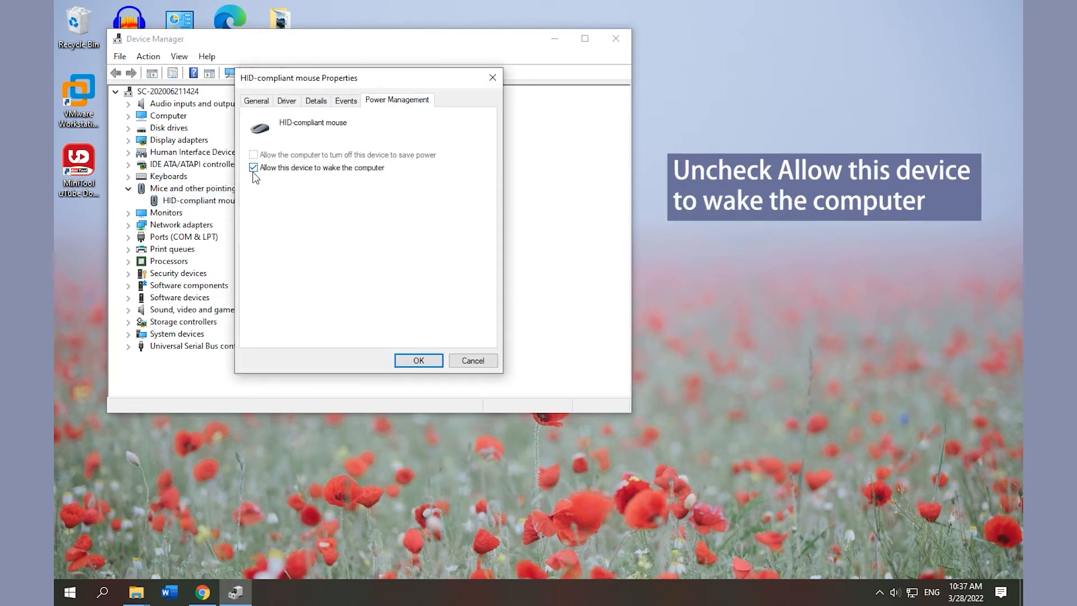
pyautogui.click(253, 168)
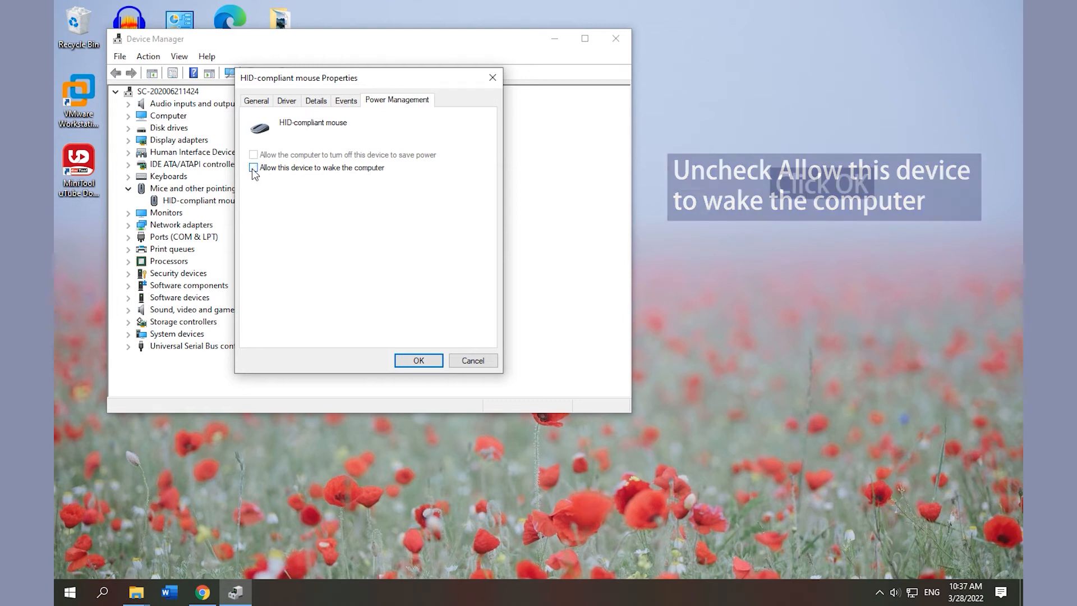
pyautogui.click(417, 360)
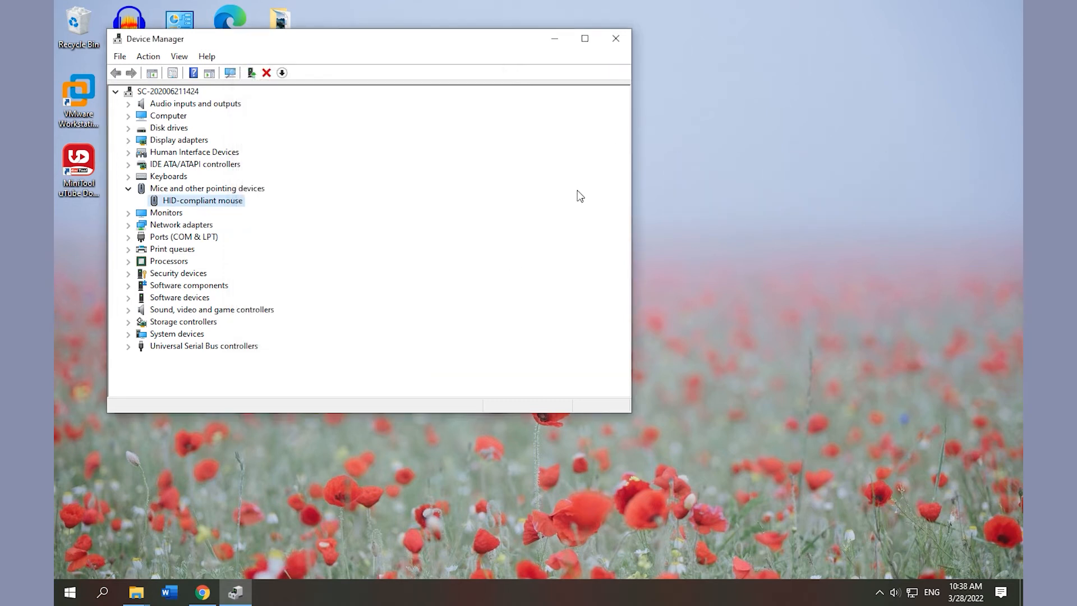
pyautogui.click(615, 38)
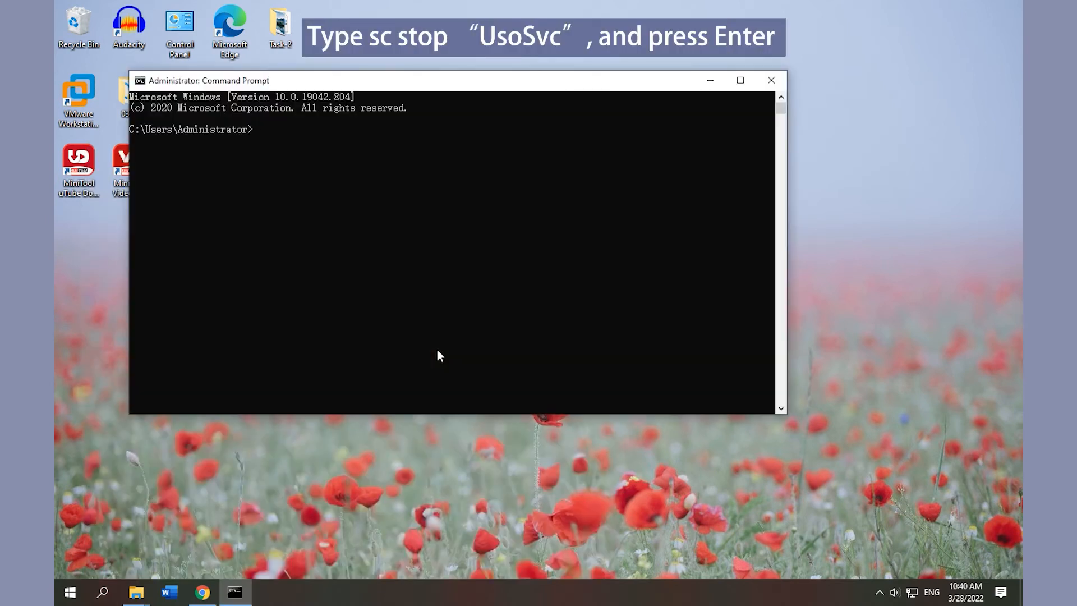
# Stop UsoSvc with sc stop and set its startup type to disabled with sc config.
pyautogui.write('sc stop')
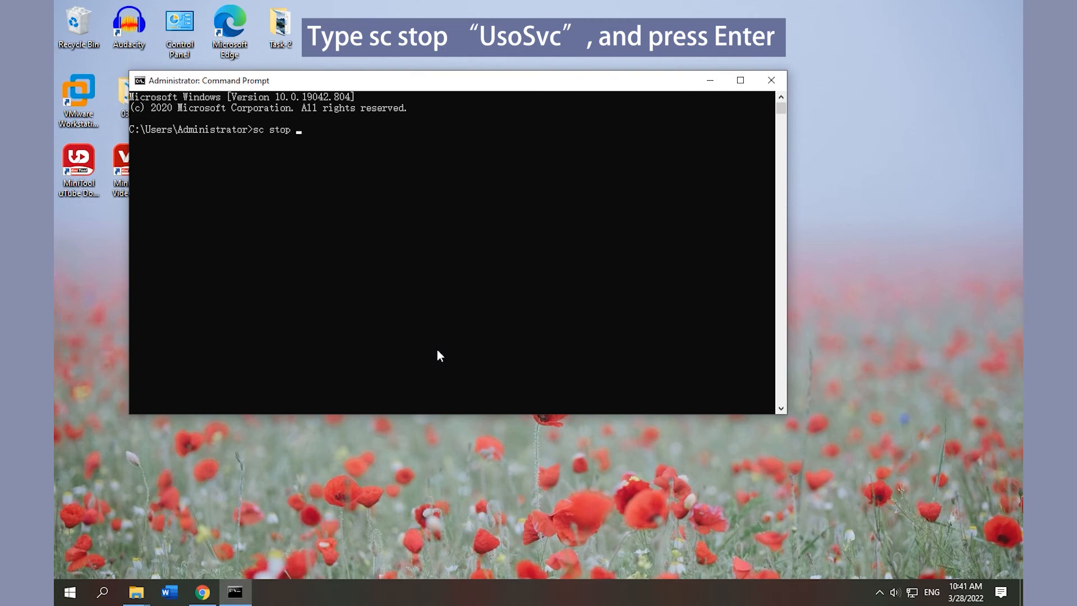
pyautogui.write('"')
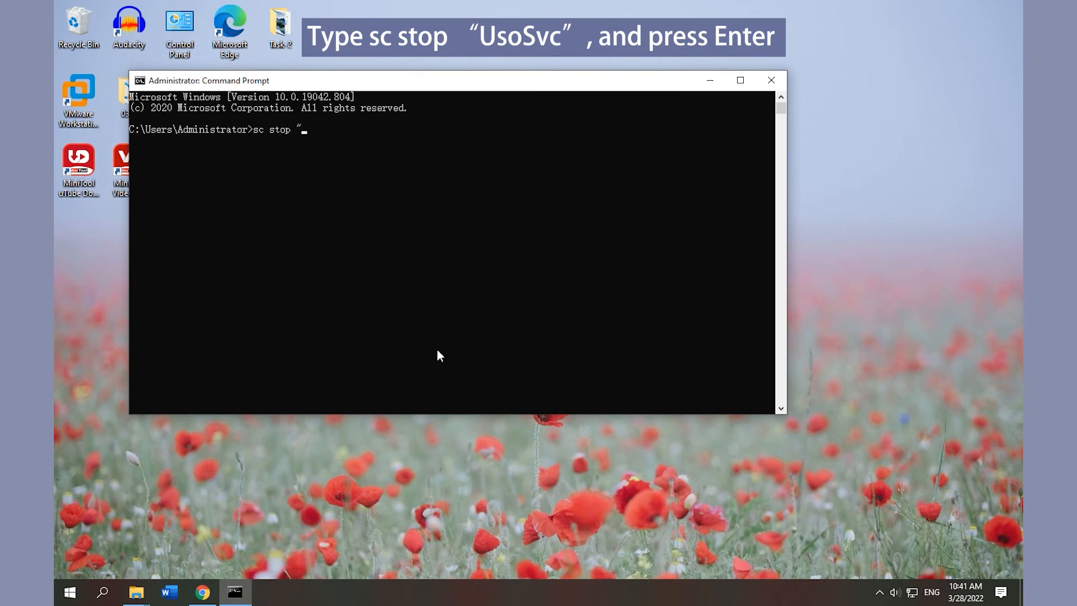
pyautogui.write('Uso')
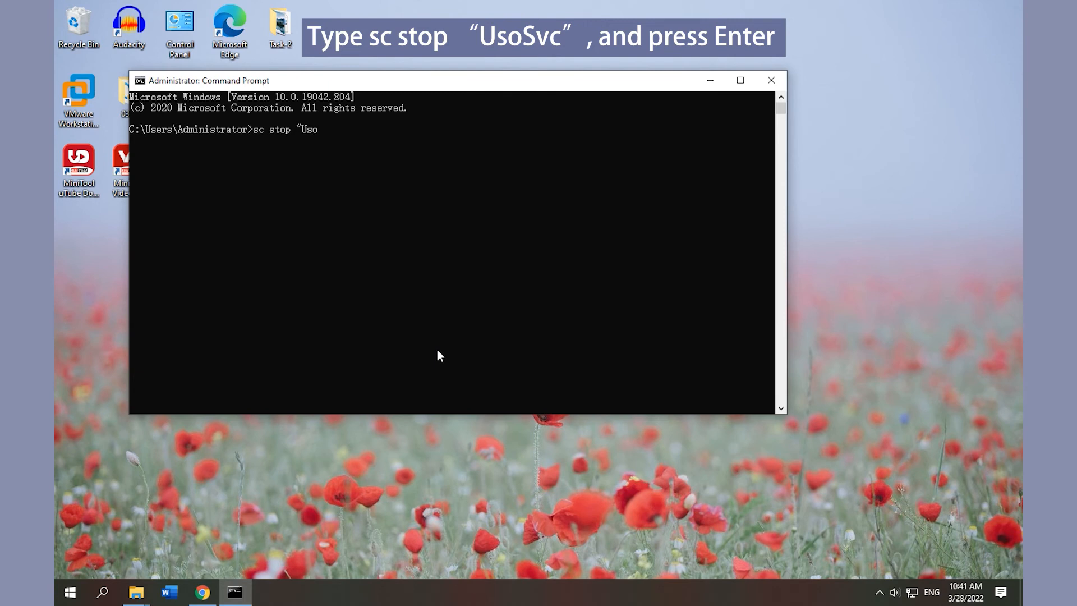
pyautogui.write('Svc')
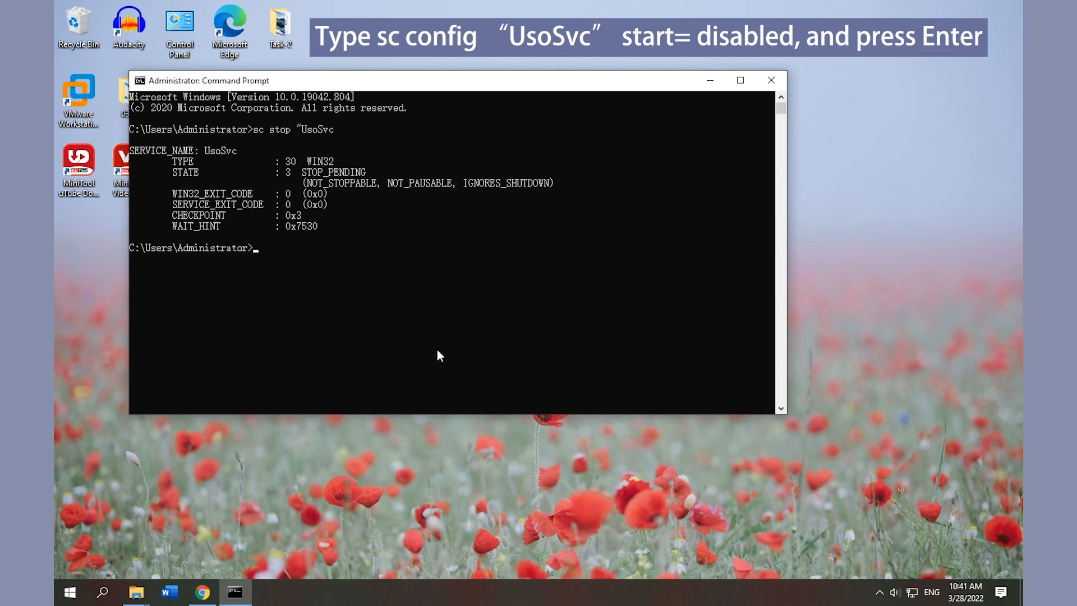
pyautogui.write('sc config "UsoSvc" start= disabled')
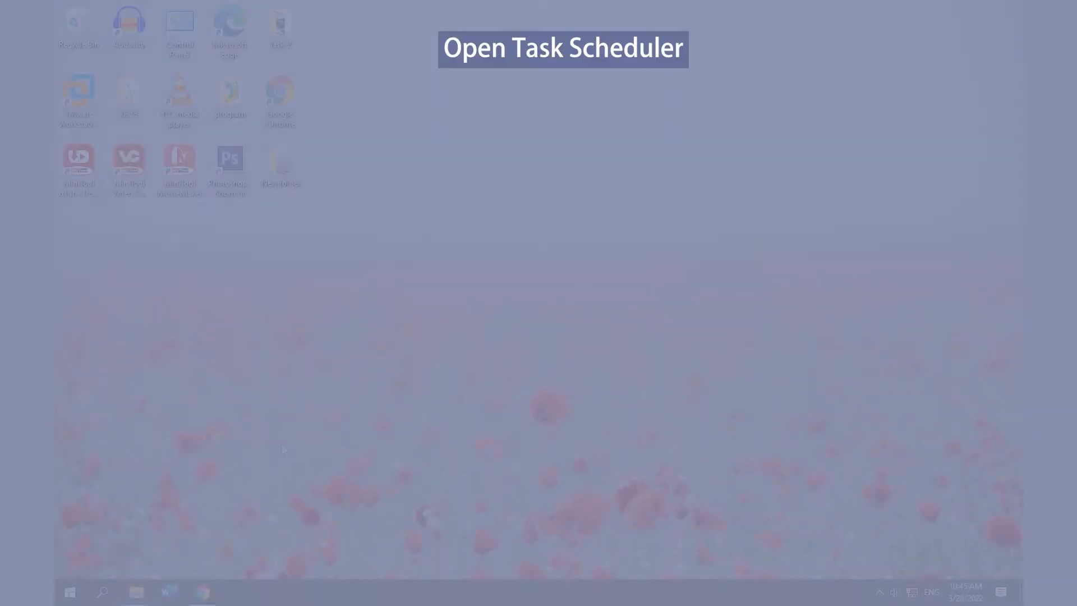
# Launch Task Scheduler and expand Library > Microsoft > Windows down to UpdateOrchestrator.
pyautogui.write('ta')
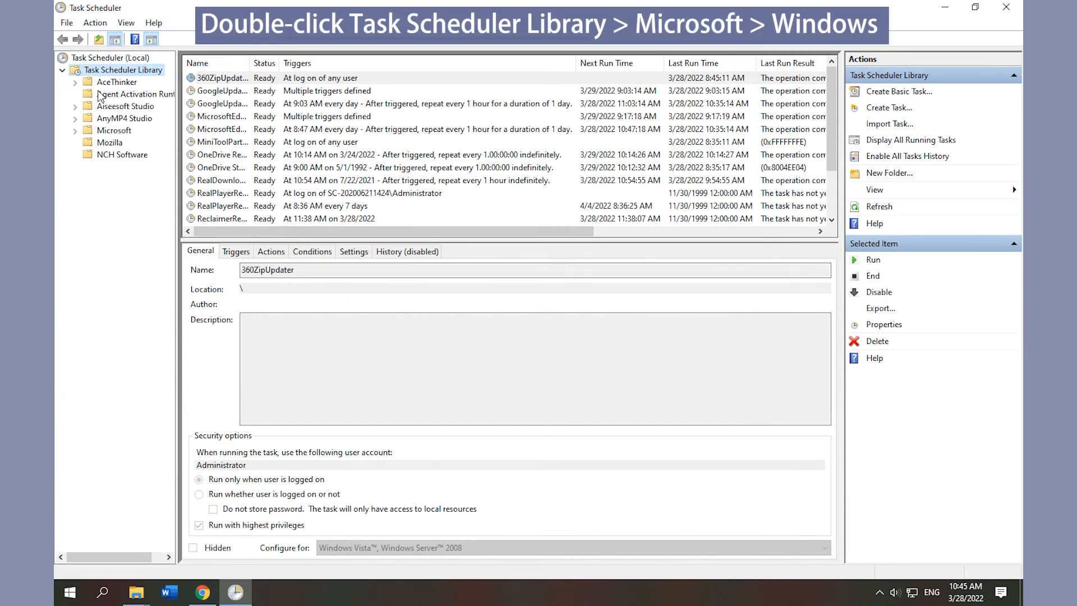
pyautogui.doubleClick(114, 129)
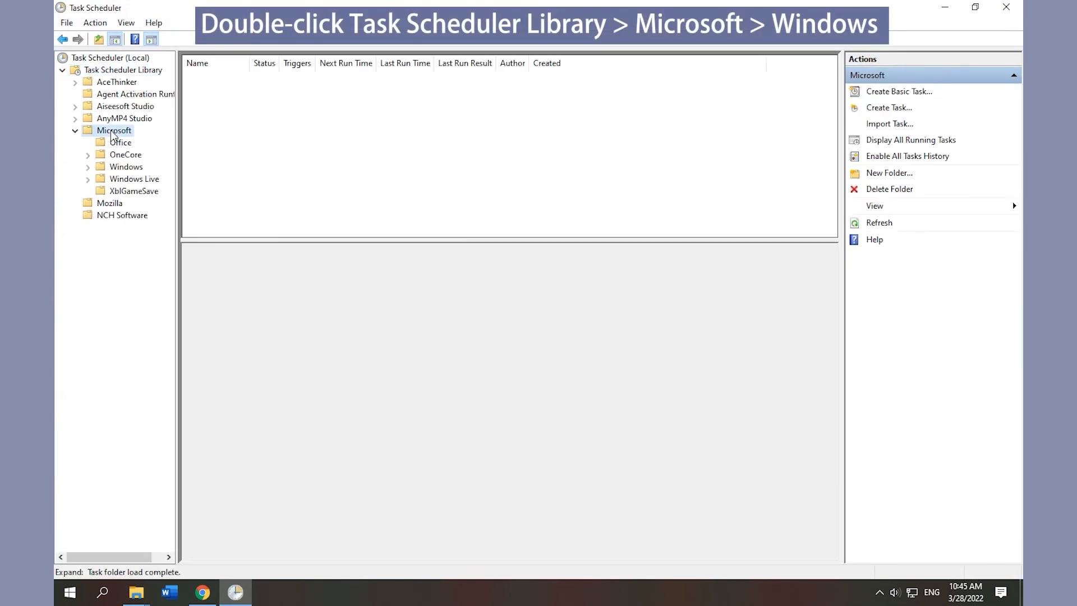
pyautogui.doubleClick(125, 166)
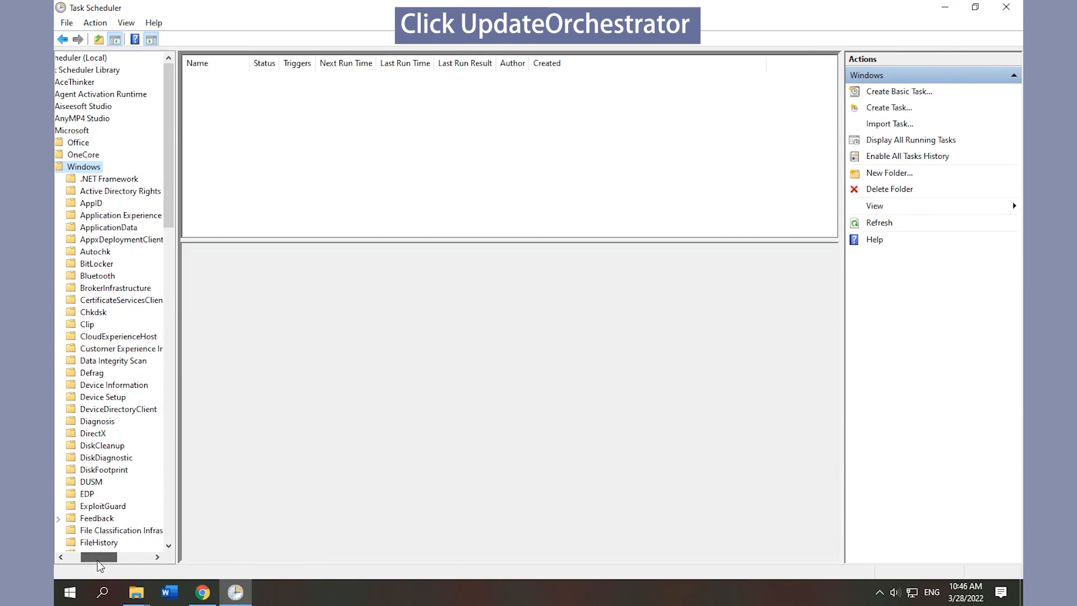
pyautogui.scroll(-3)
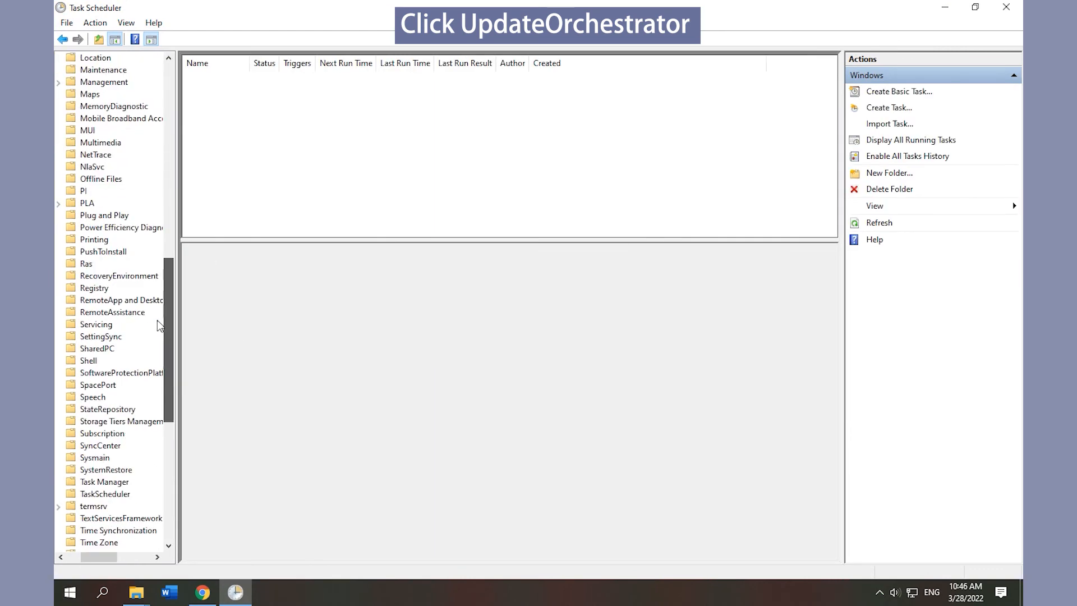
pyautogui.scroll(-3)
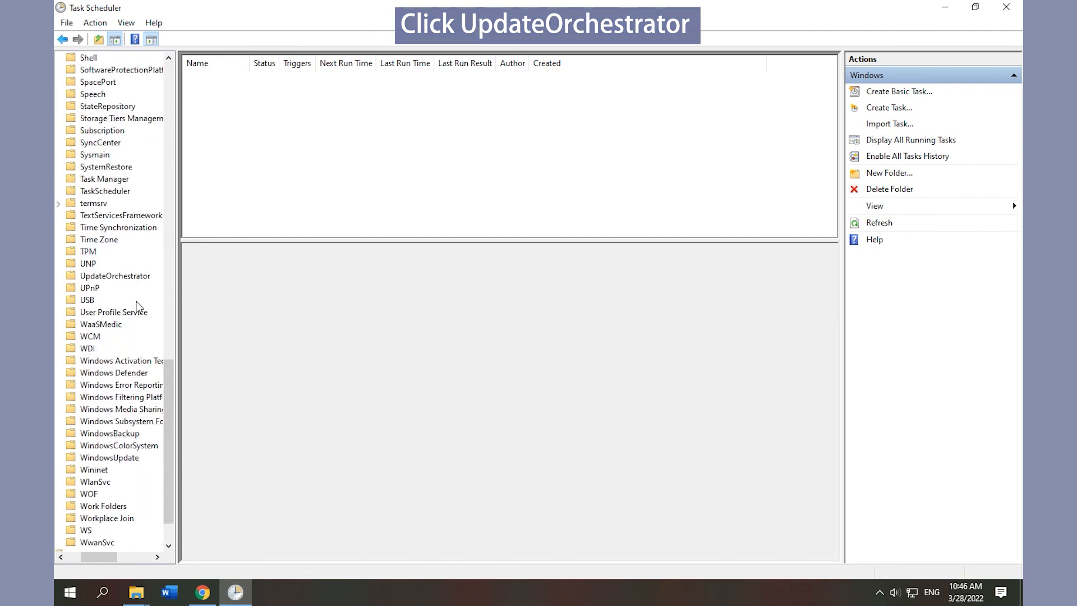
# Uncheck 'Wake the computer to run this task' in Reboot_AC's Conditions and confirm.
pyautogui.click(115, 275)
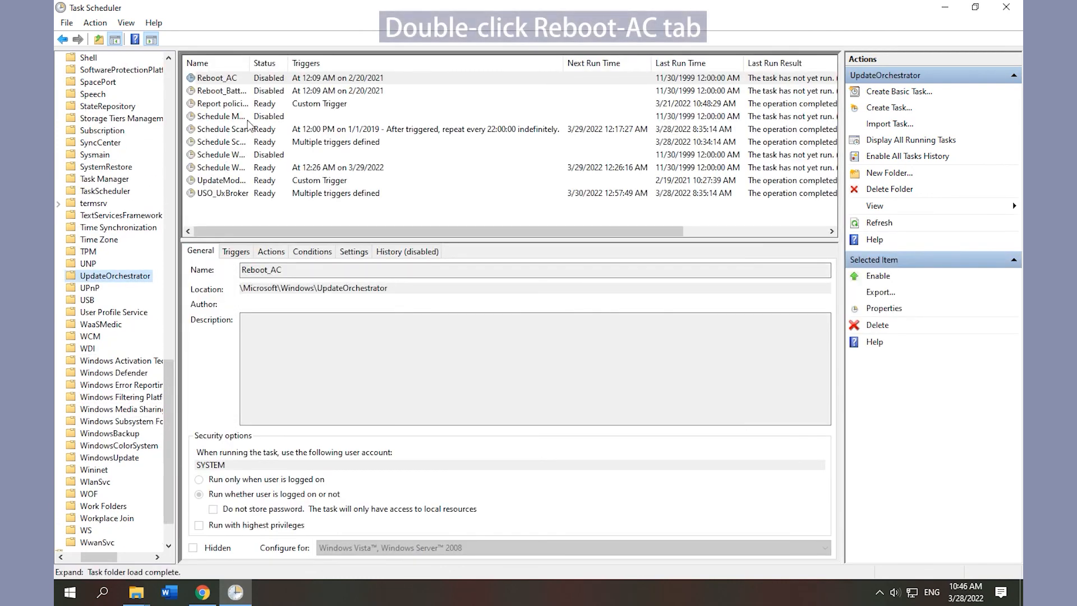
pyautogui.doubleClick(216, 77)
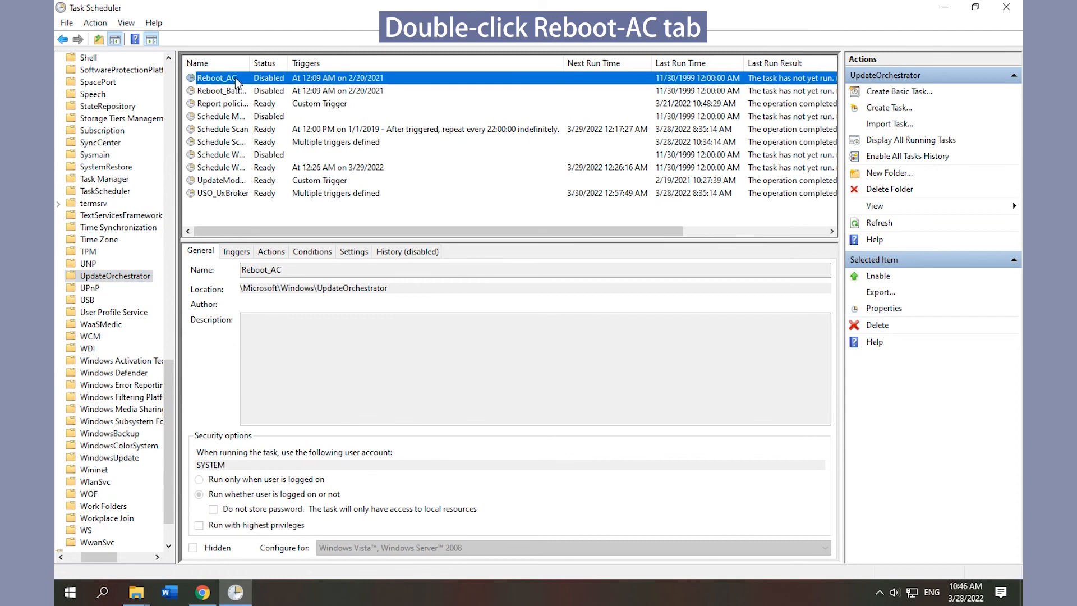
pyautogui.doubleClick(218, 77)
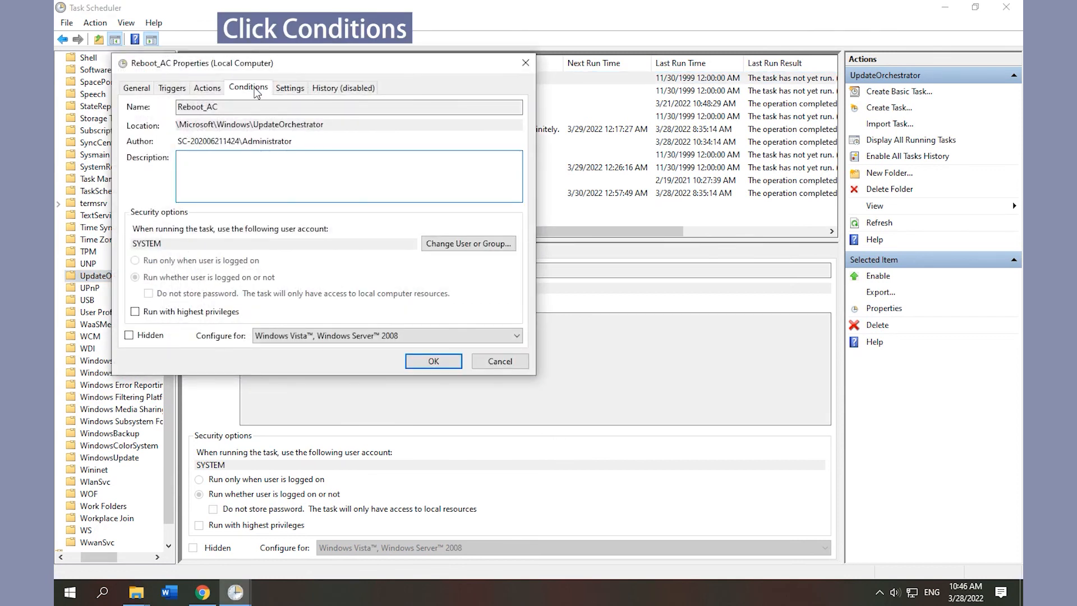
pyautogui.click(248, 88)
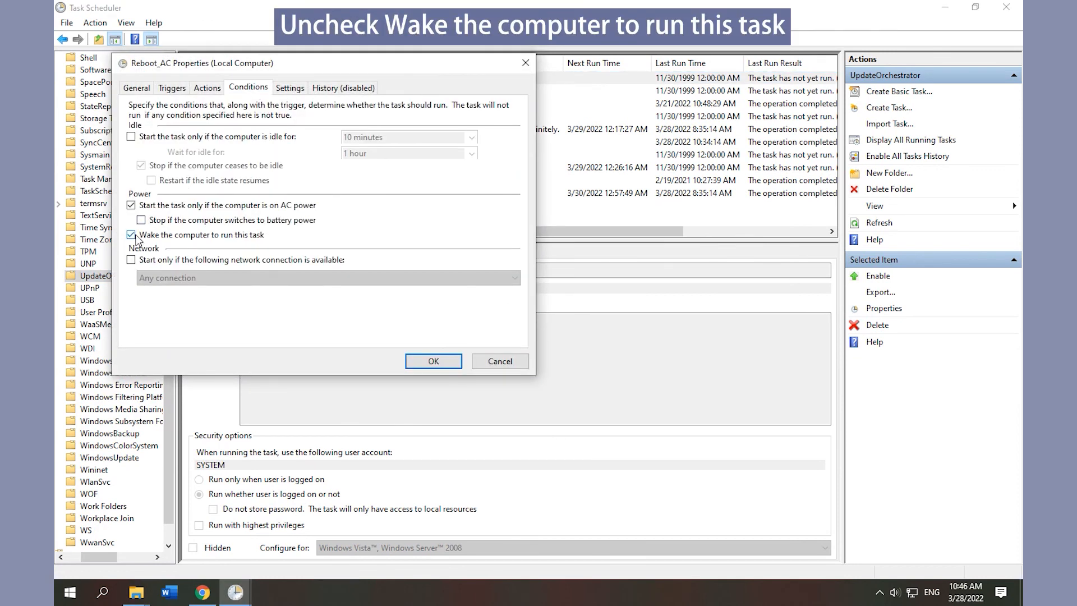
pyautogui.click(132, 235)
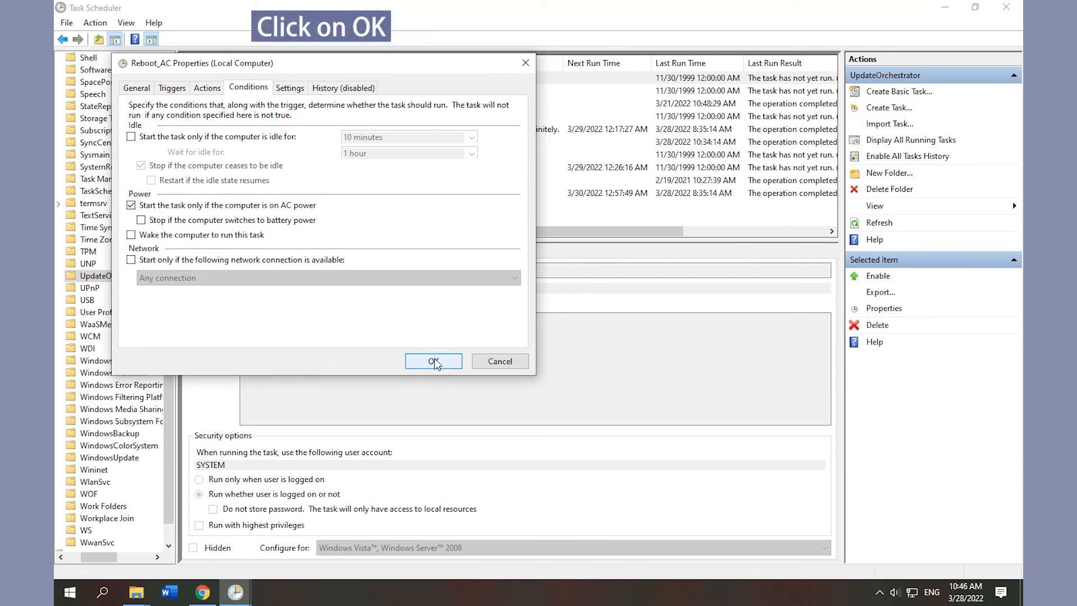
pyautogui.click(432, 361)
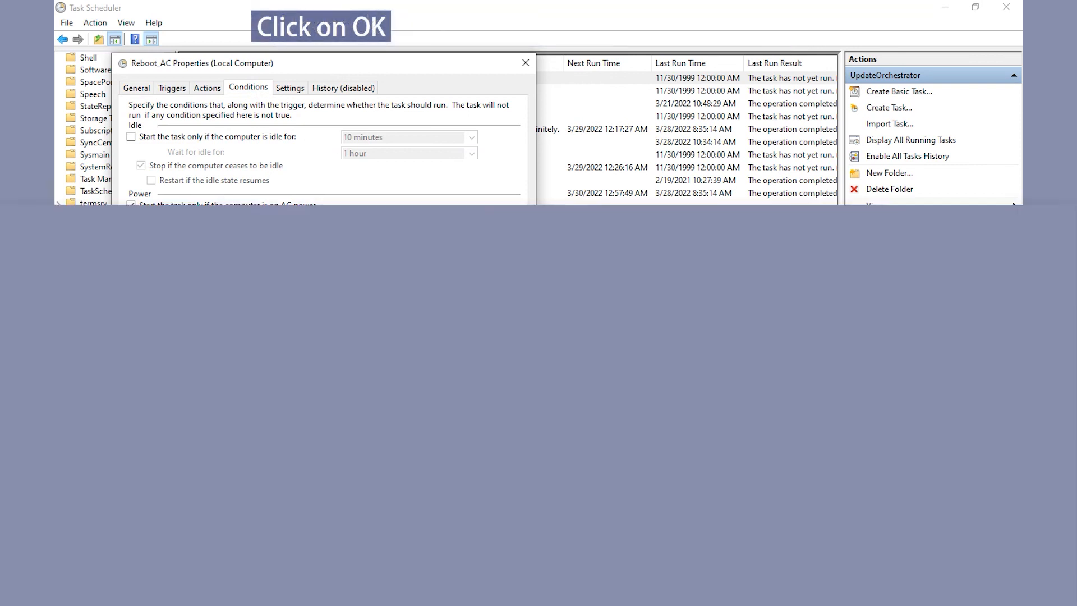